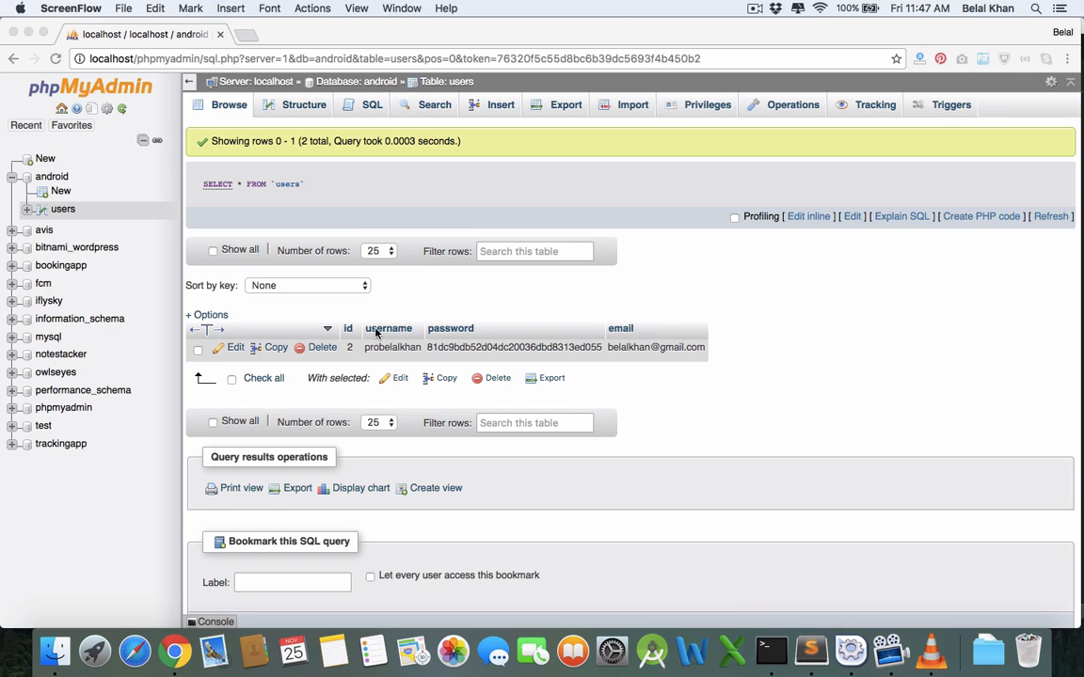
{"action": "mouse_move", "coordinate": [360, 324]}
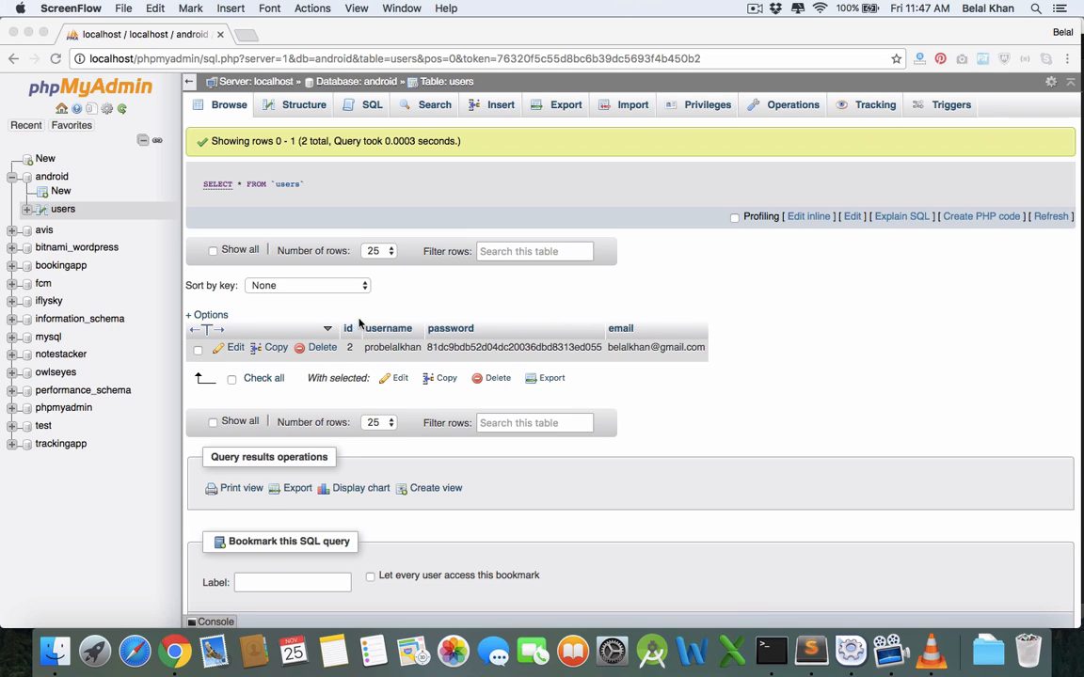
{"action": "mouse_move", "coordinate": [511, 348]}
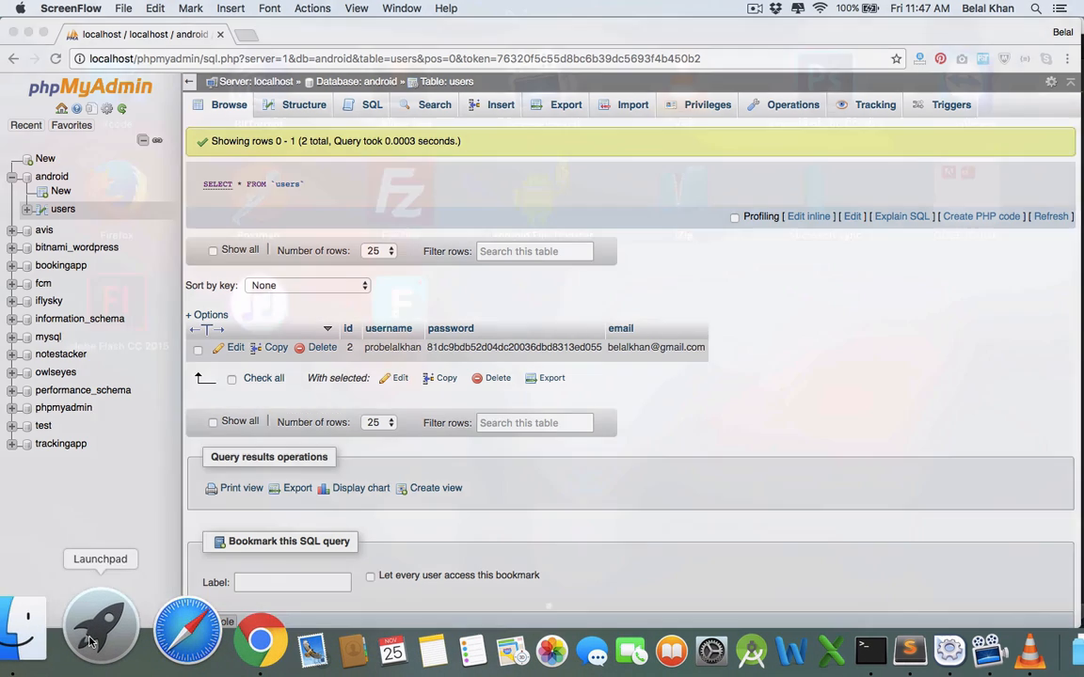
Bring up the application launcher to start Android Studio over the phpMyAdmin users table
{"action": "left_click", "coordinate": [102, 625]}
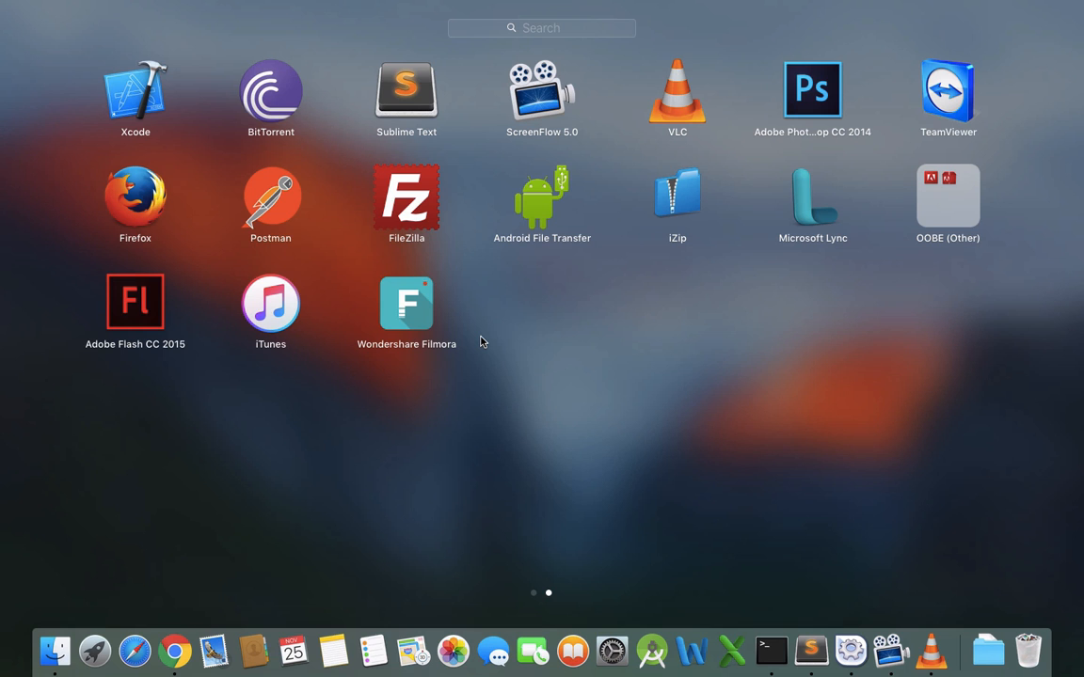
{"action": "mouse_move", "coordinate": [216, 377]}
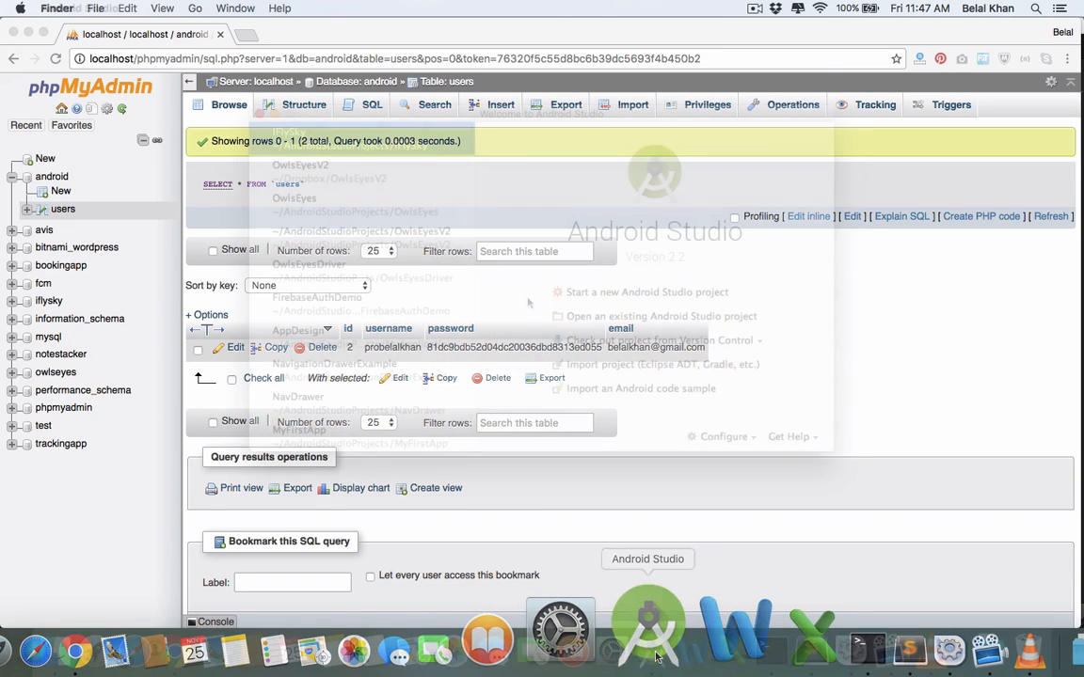
Start a new Android Studio project named AndroidPHPMySQL
{"action": "left_click", "coordinate": [647, 624]}
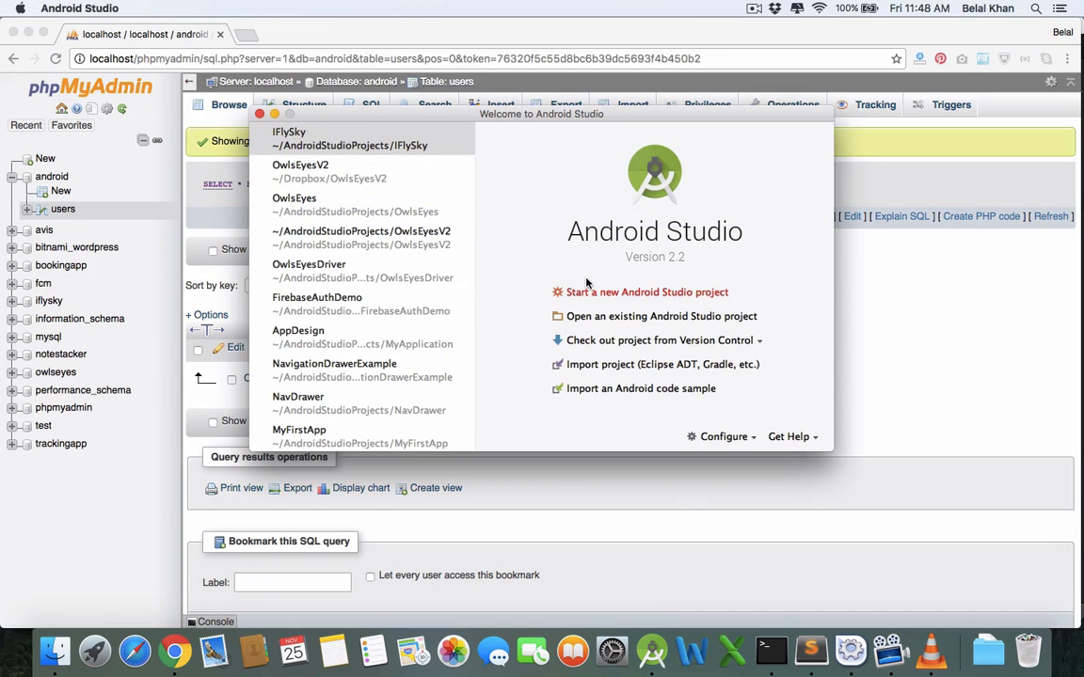
{"action": "left_click", "coordinate": [647, 292]}
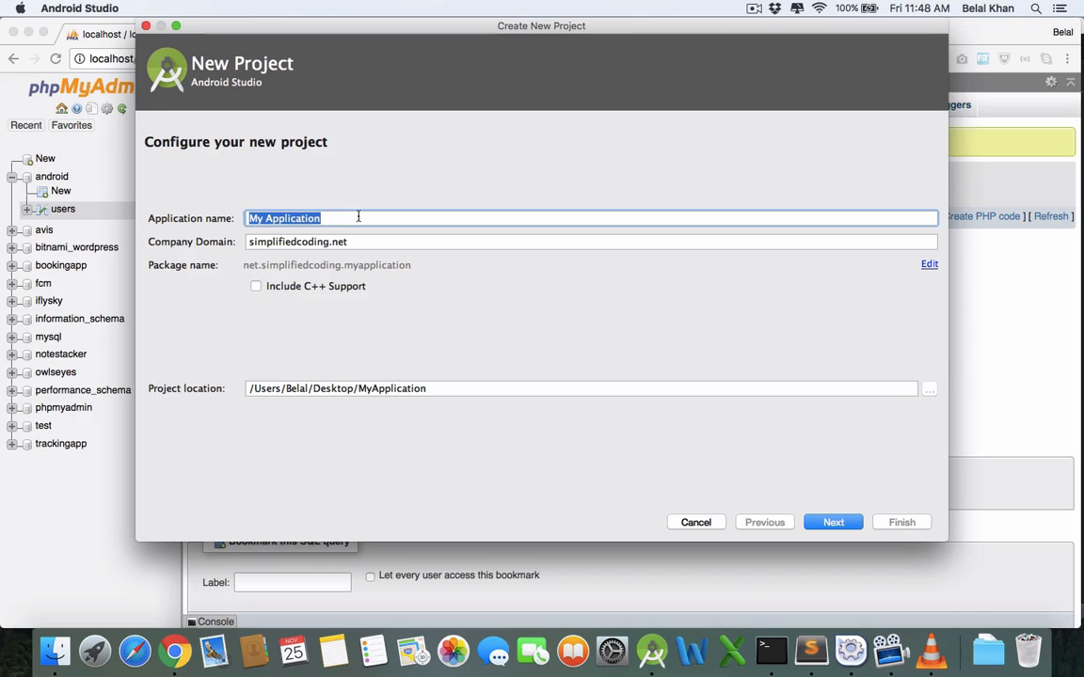
{"action": "type", "text": "Android"}
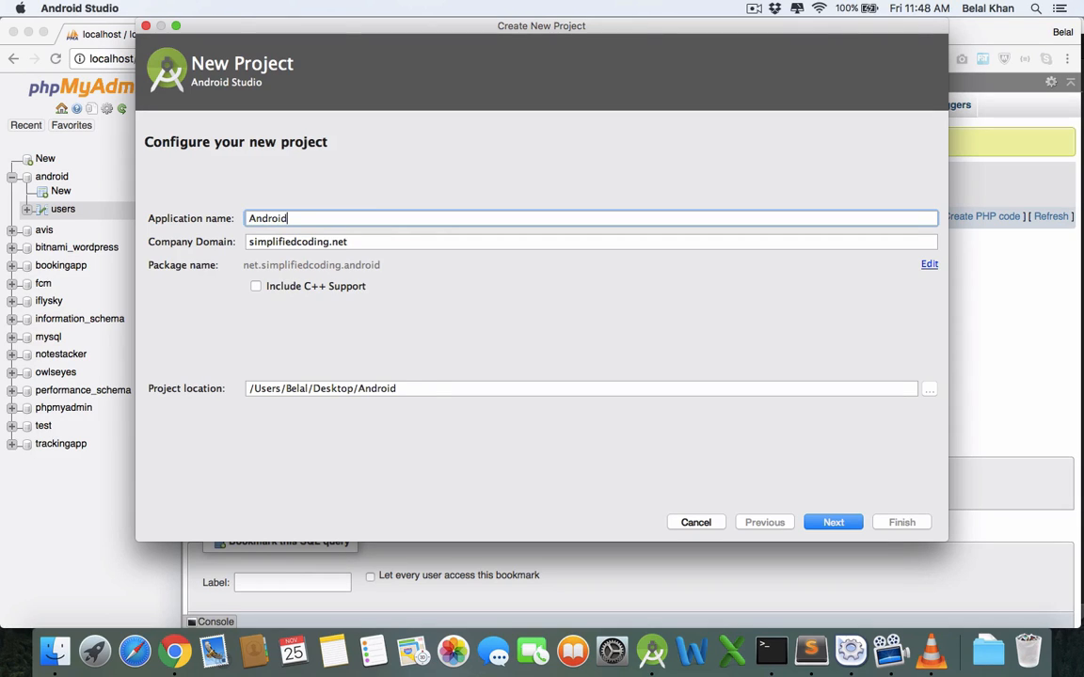
{"action": "type", "text": "PHPMySQL"}
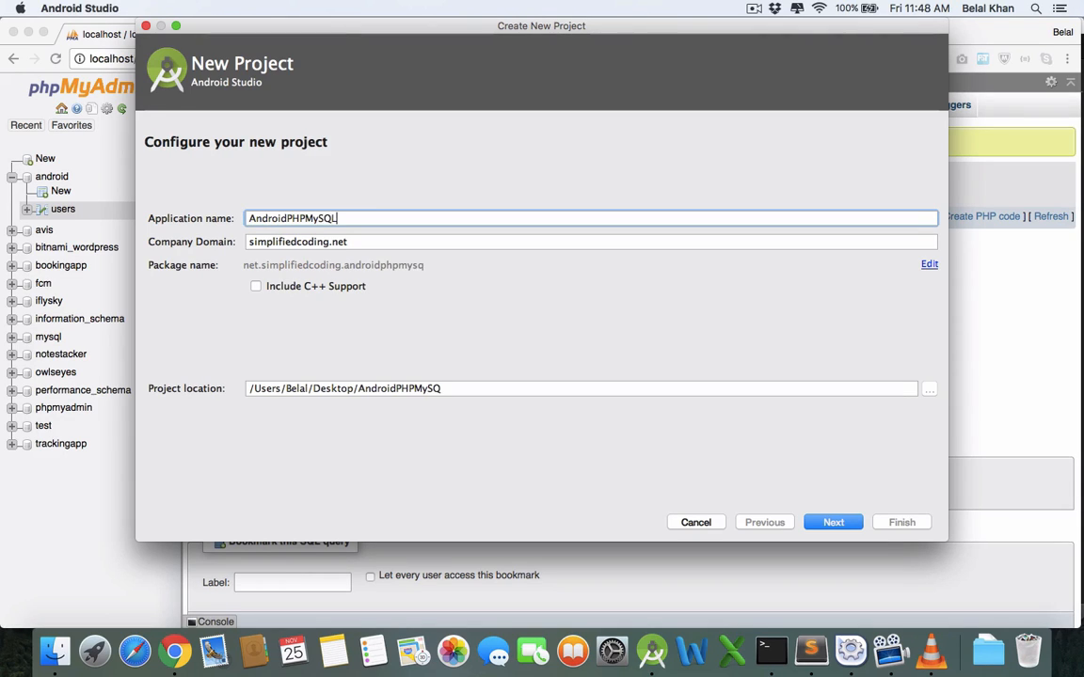
{"action": "left_click", "coordinate": [832, 523]}
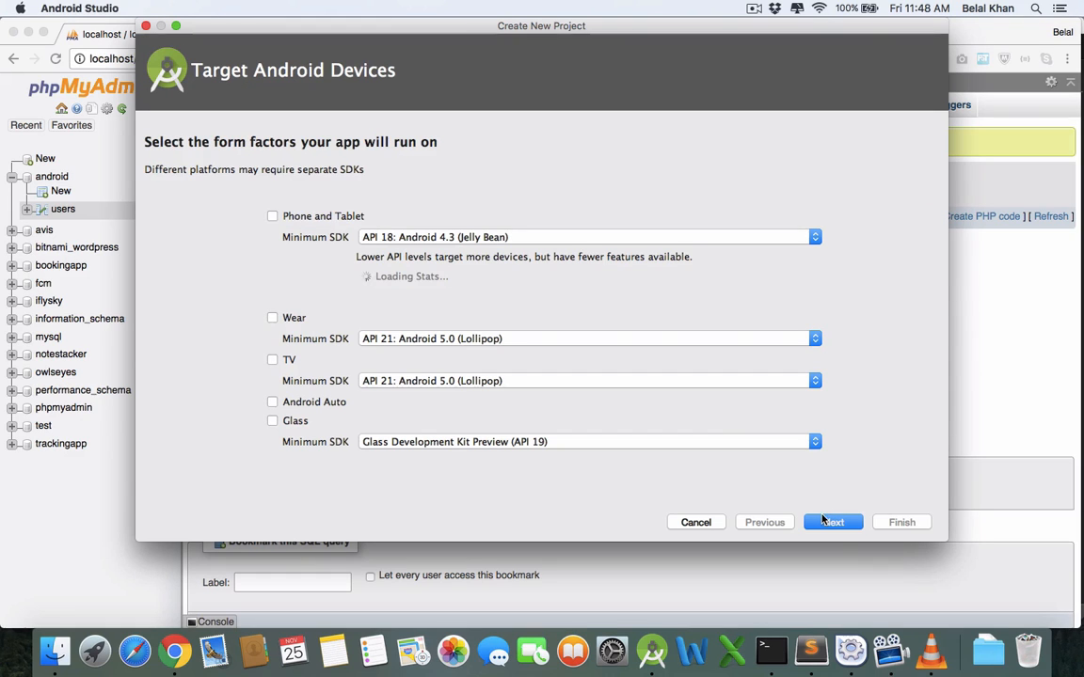
Accept default target devices and finish with an Empty Activity called MainActivity
{"action": "left_click", "coordinate": [831, 523]}
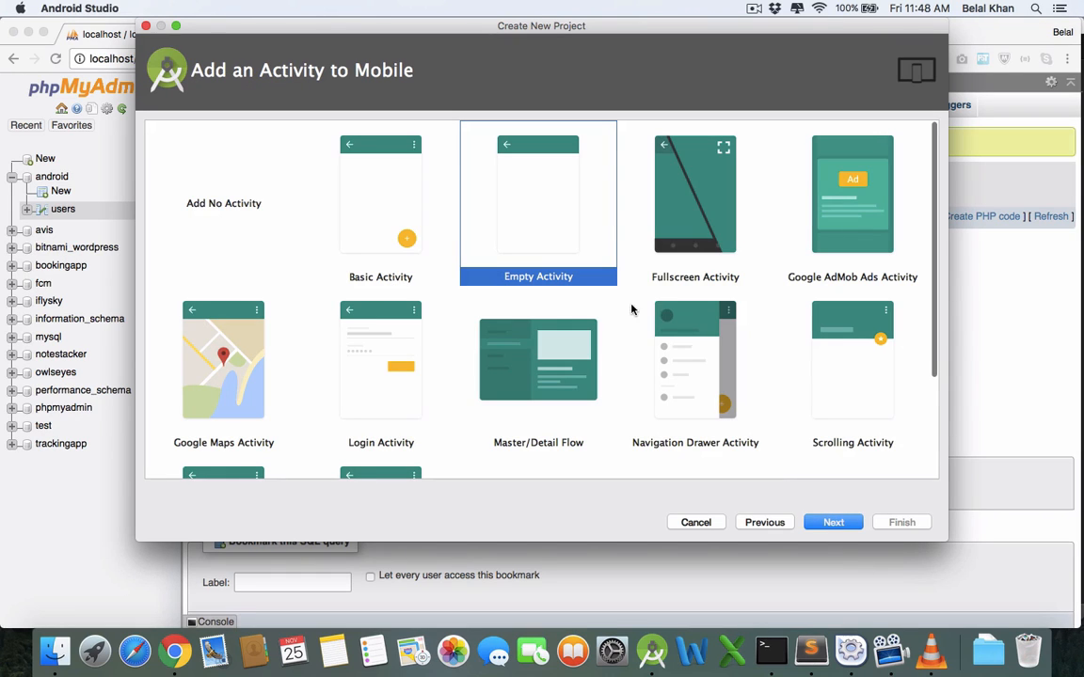
{"action": "mouse_move", "coordinate": [829, 496]}
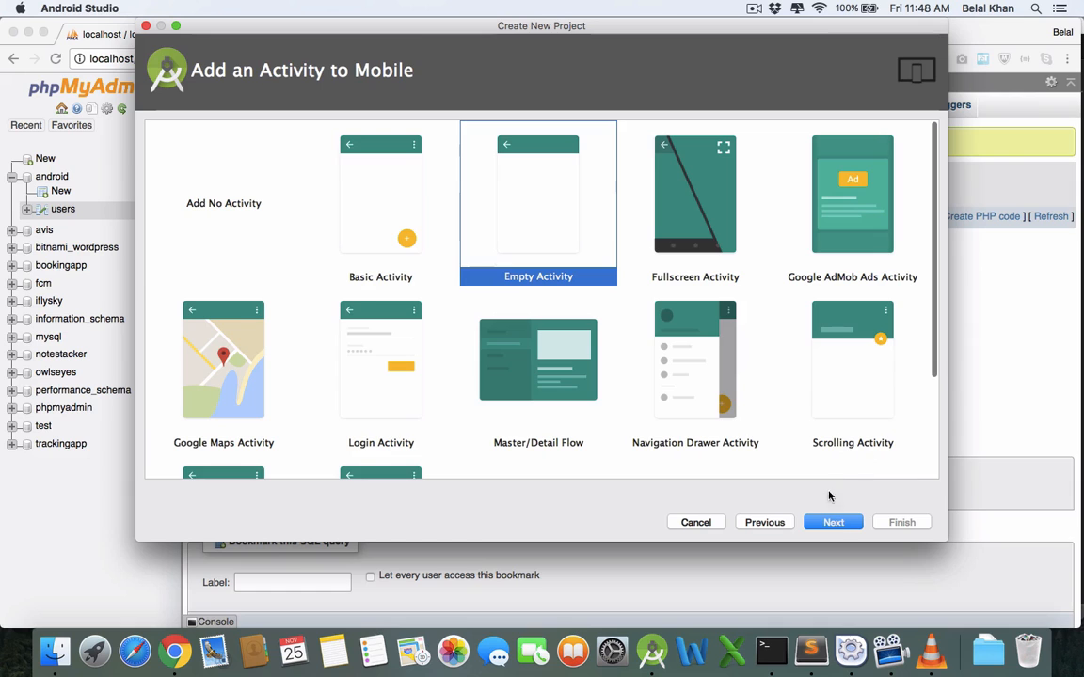
{"action": "left_click", "coordinate": [832, 523]}
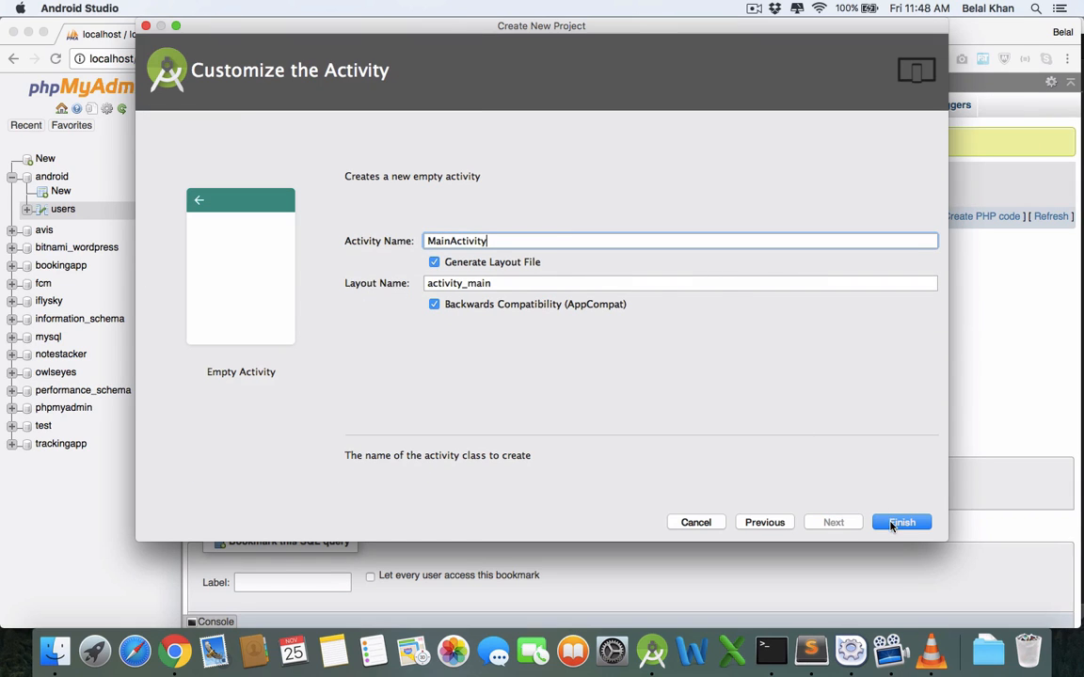
{"action": "left_click", "coordinate": [899, 523]}
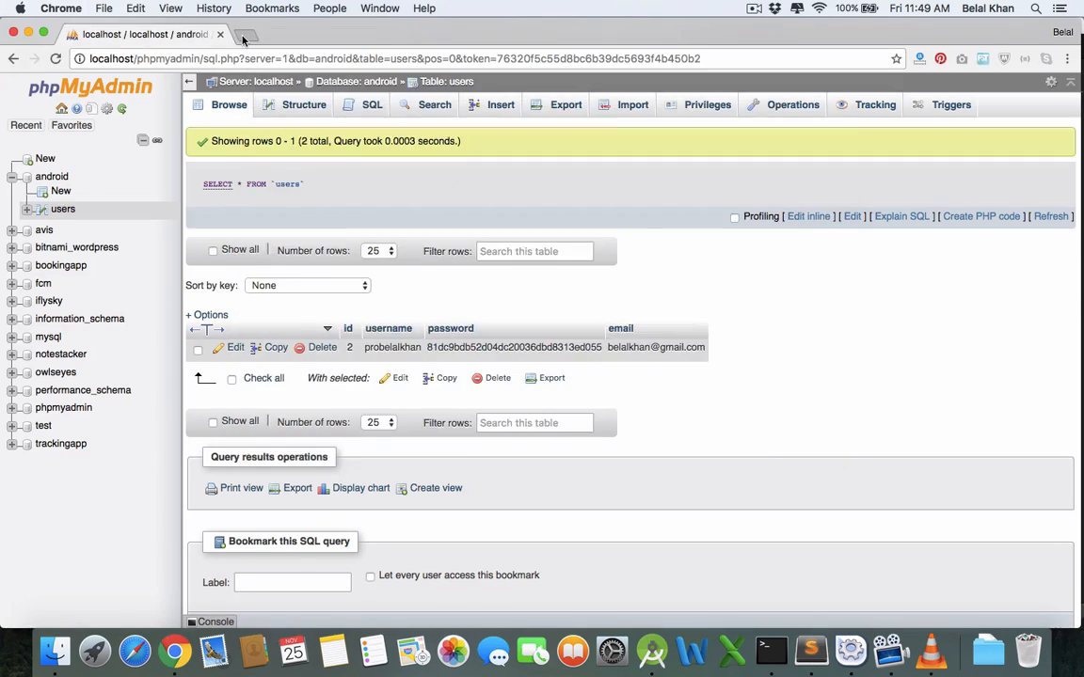
Search 'volley jcenter' and reach the Bintray com.android.volley compile snippet
{"action": "left_click", "coordinate": [241, 34]}
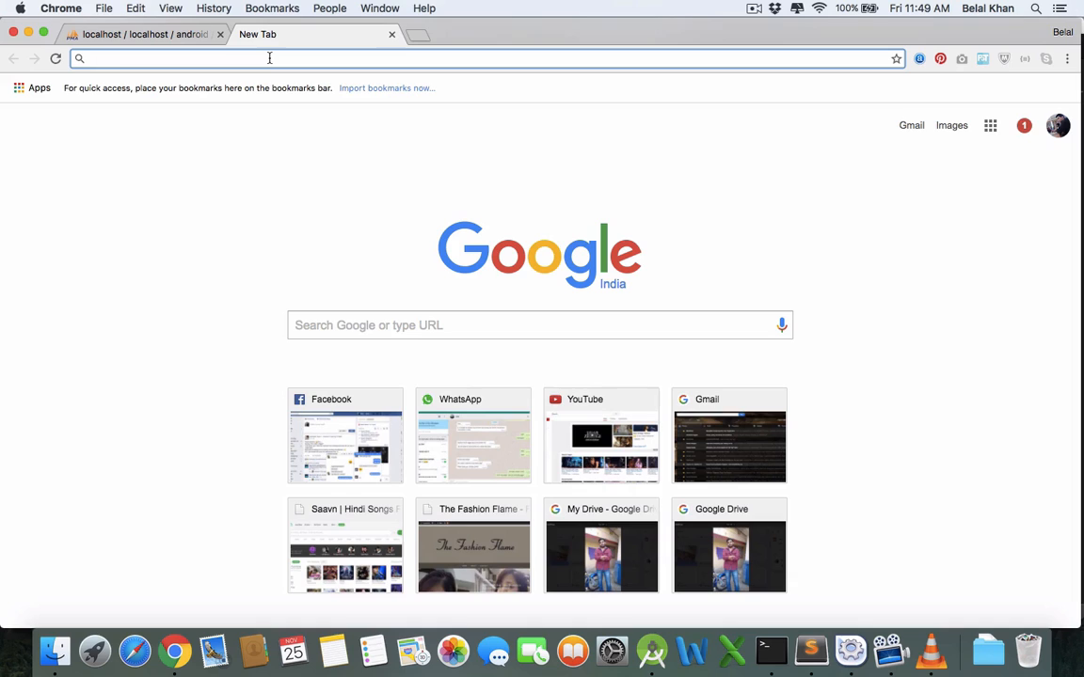
{"action": "type", "text": "volley%20jcenter&oq=volley%20jcenter&aqs=chrome..69i57j0.6748j0j7"}
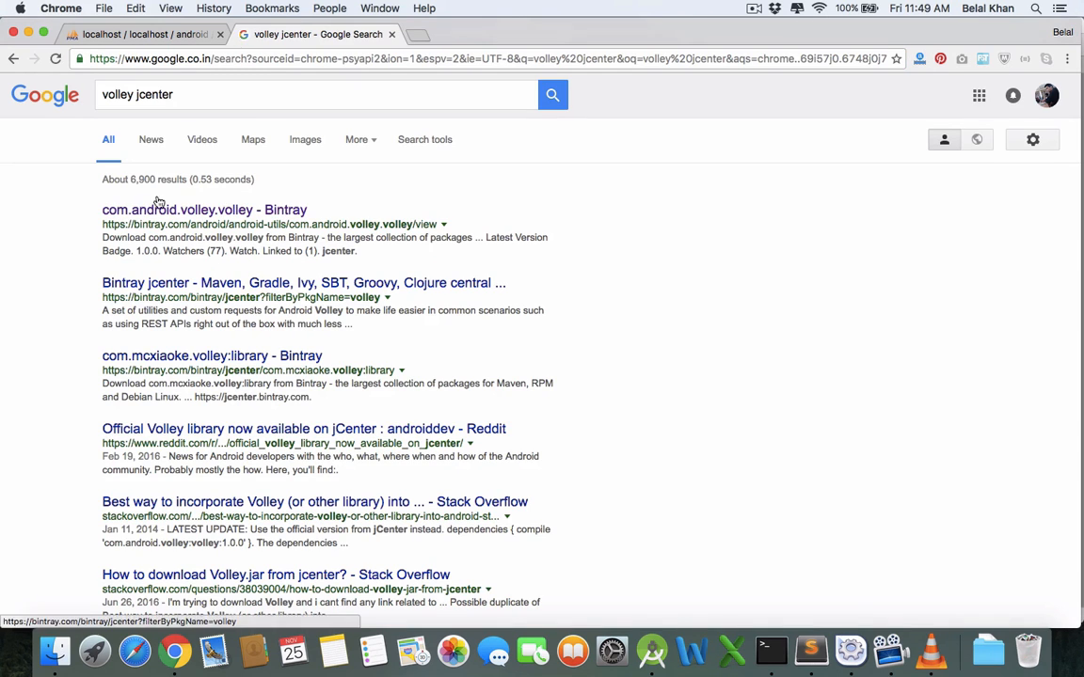
{"action": "left_click", "coordinate": [203, 209]}
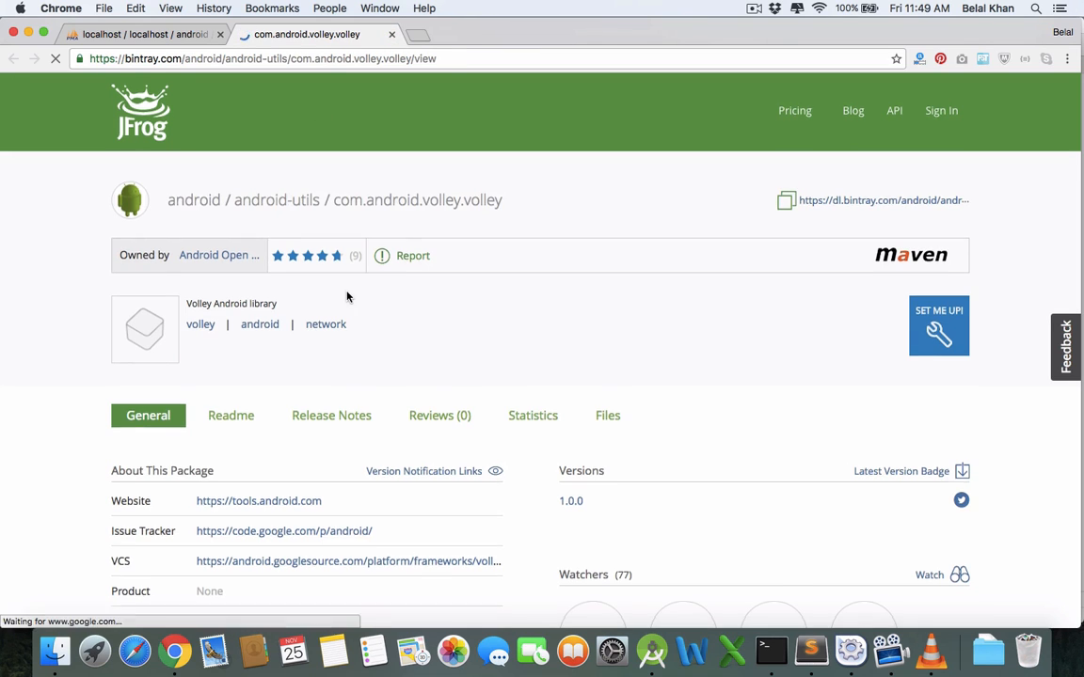
{"action": "scroll", "scroll_direction": "down", "scroll_amount": 3}
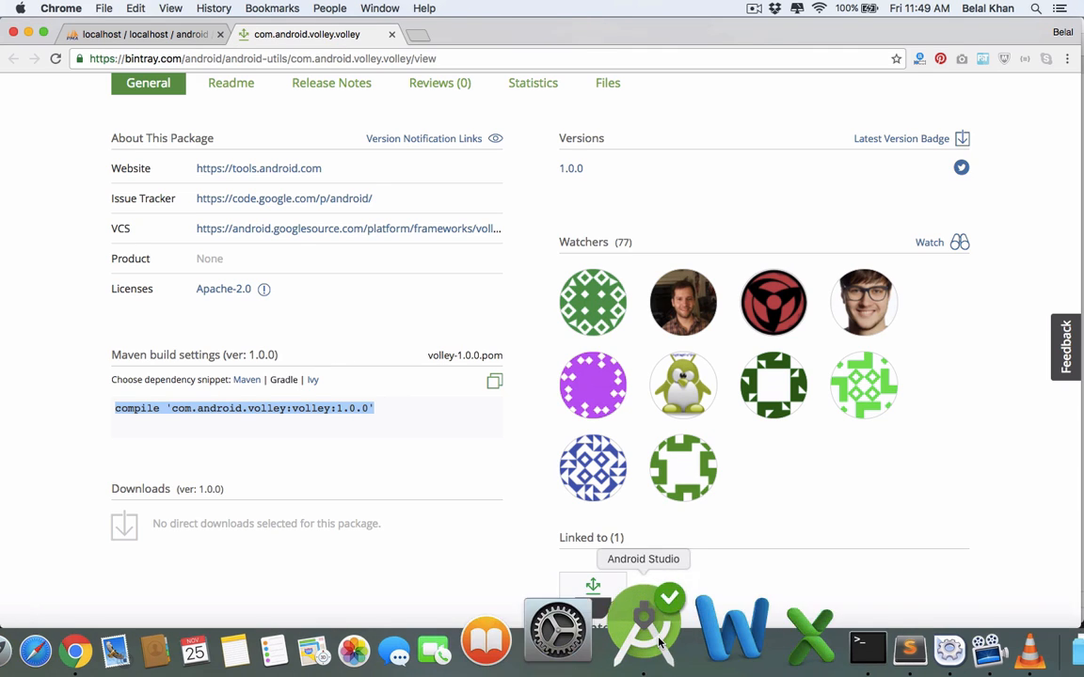
Add compile 'com.android.volley:volley:1.0.0' to the app module build.gradle dependencies
{"action": "left_click", "coordinate": [643, 649]}
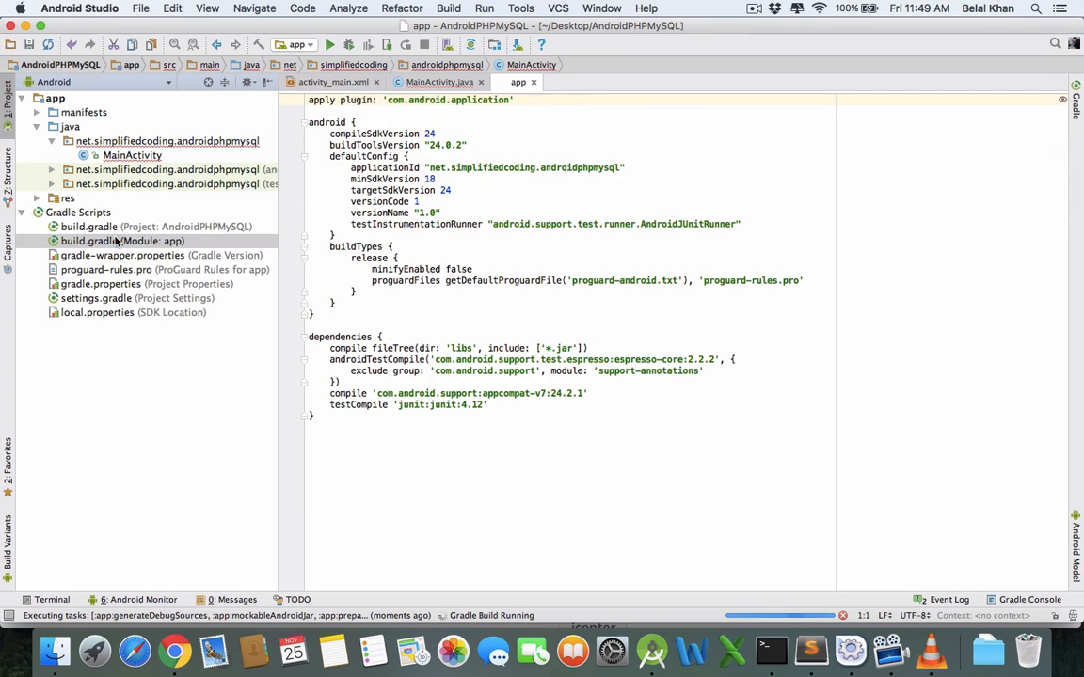
{"action": "left_click", "coordinate": [121, 241]}
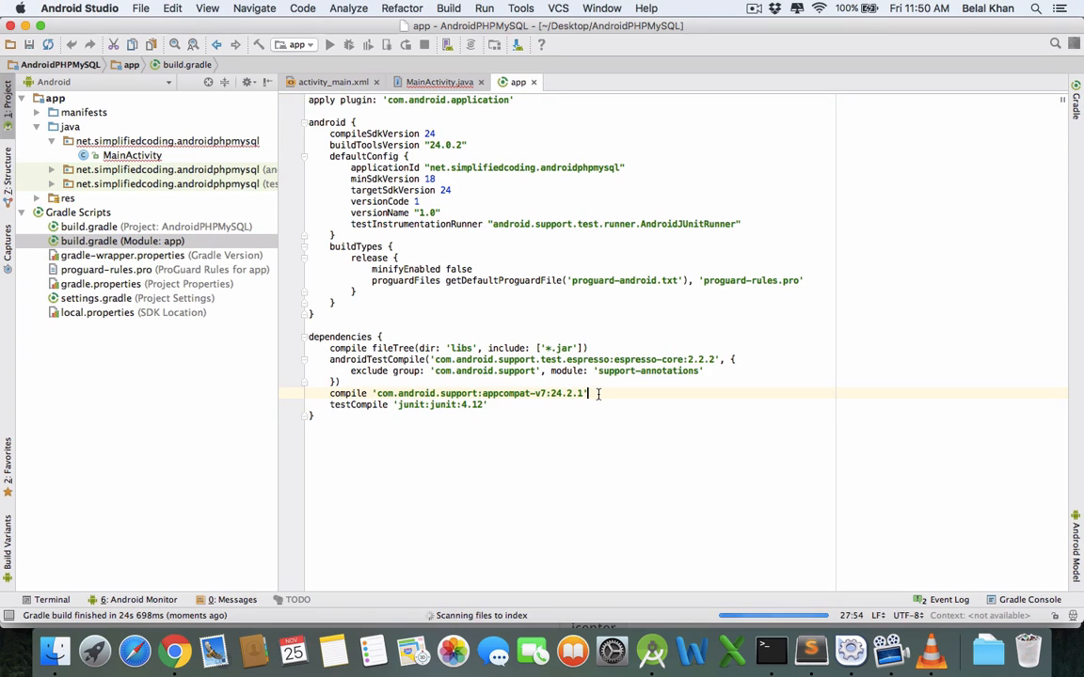
{"action": "type", "text": "compile 'com.android.volley:volley:1.0.0'"}
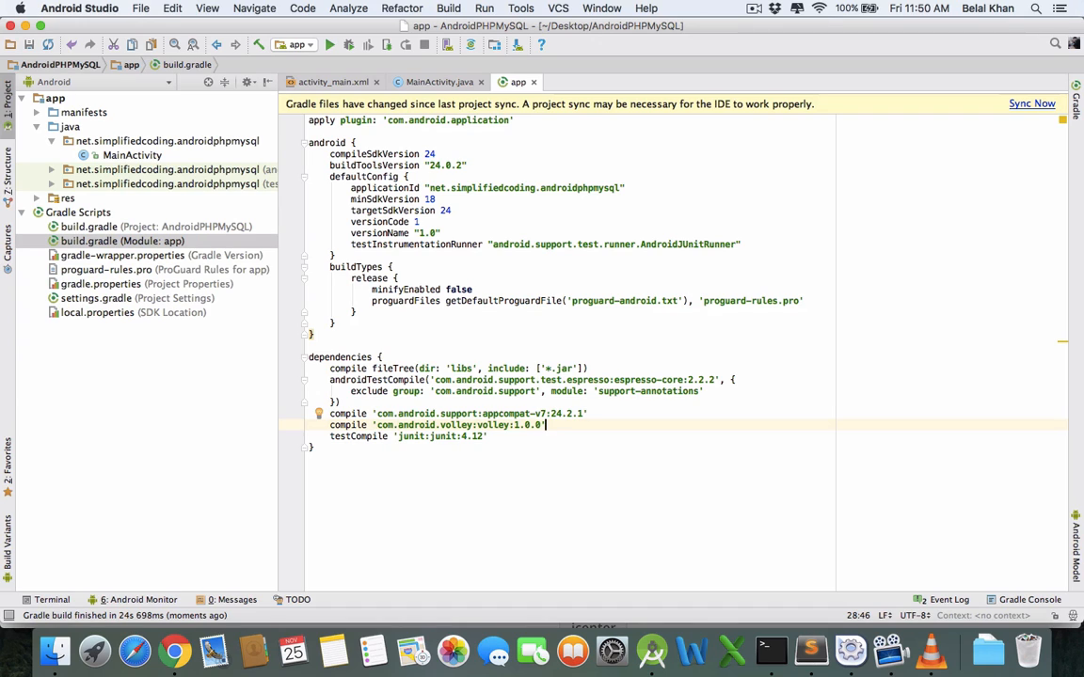
{"action": "mouse_move", "coordinate": [734, 173]}
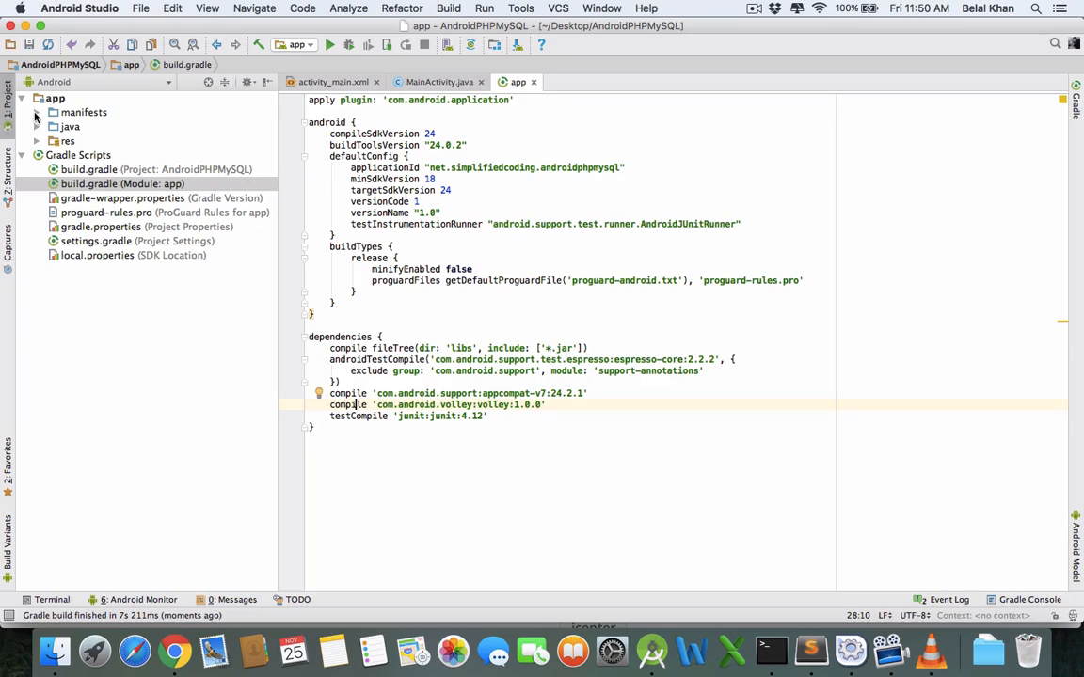
Create a new Java class Constants in the main package
{"action": "left_click", "coordinate": [36, 113]}
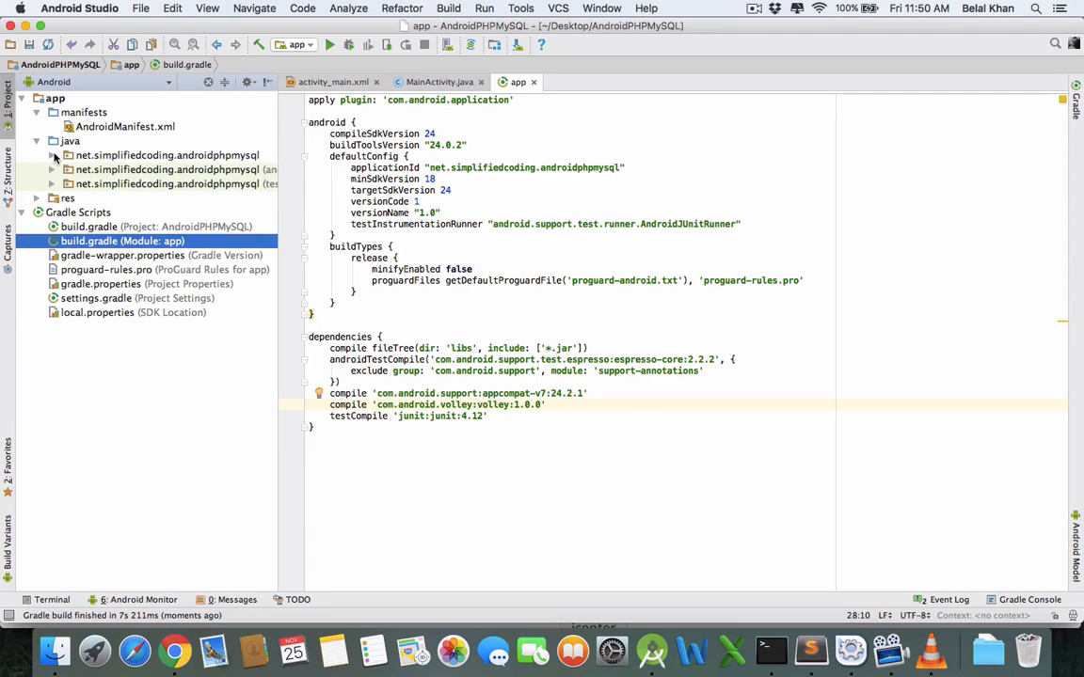
{"action": "left_click", "coordinate": [53, 154]}
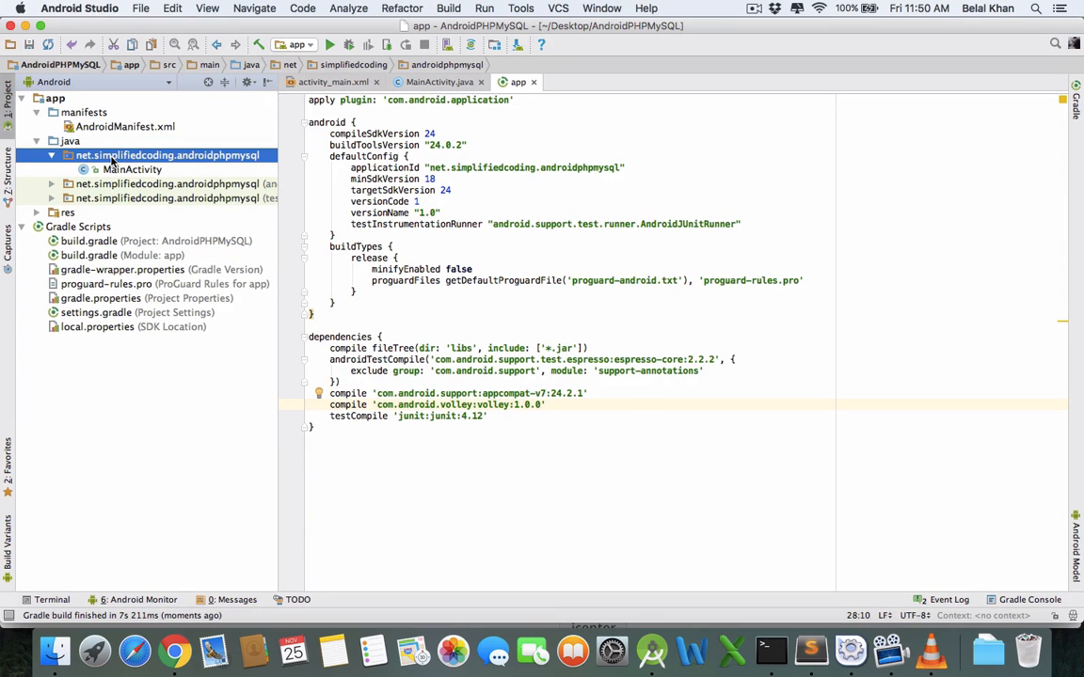
{"action": "right_click", "coordinate": [166, 154]}
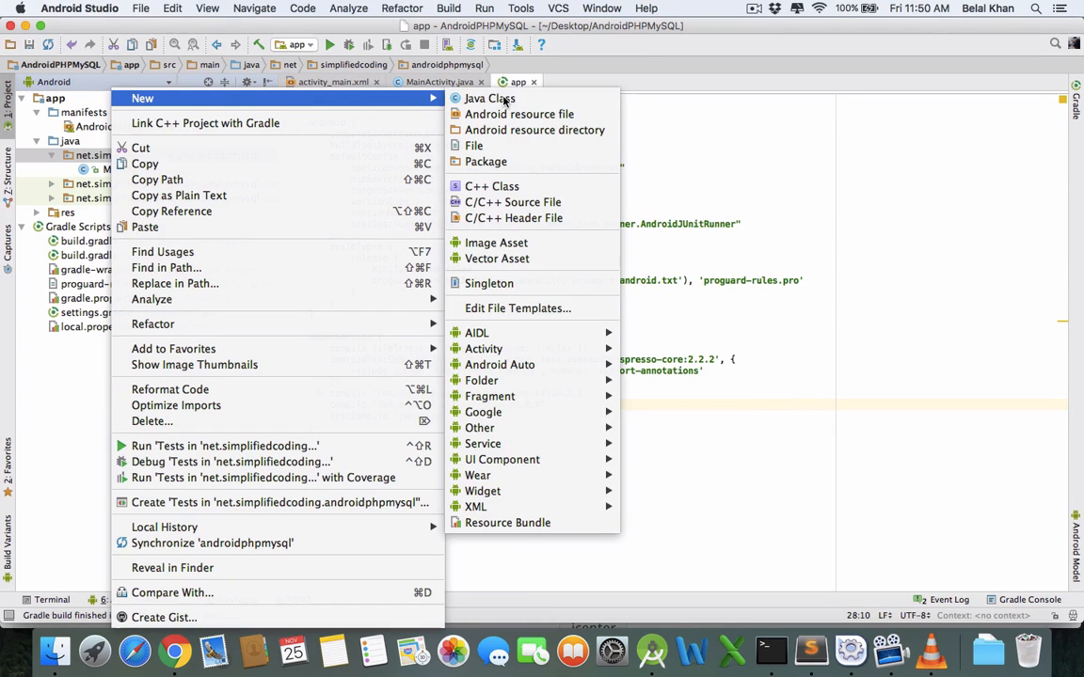
{"action": "left_click", "coordinate": [489, 98]}
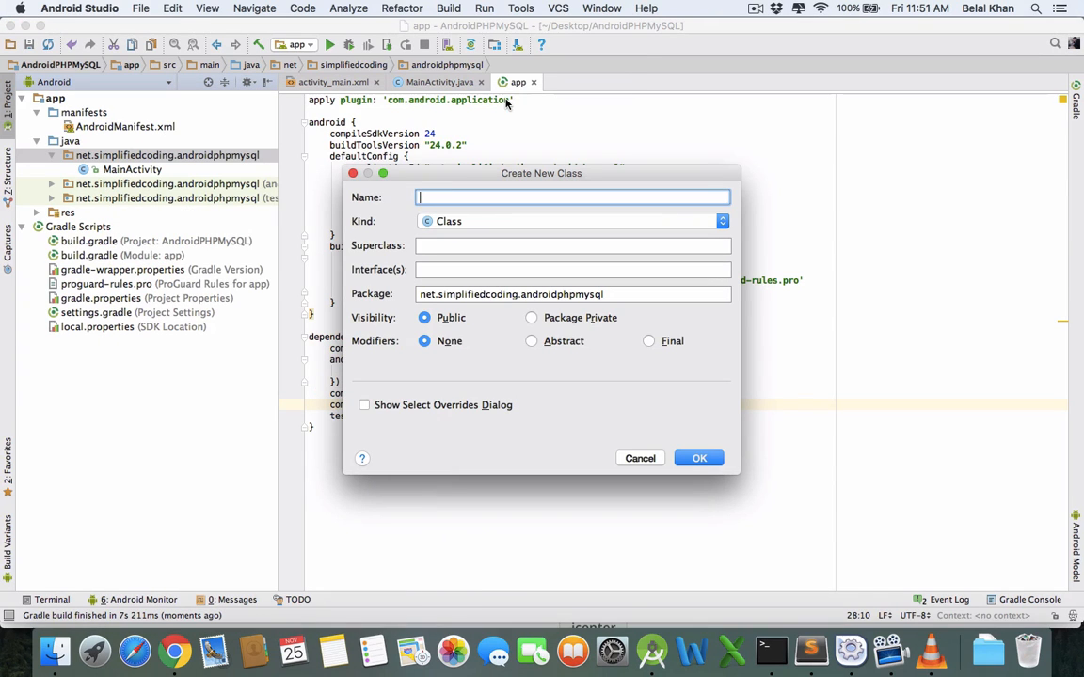
{"action": "type", "text": "Constant"}
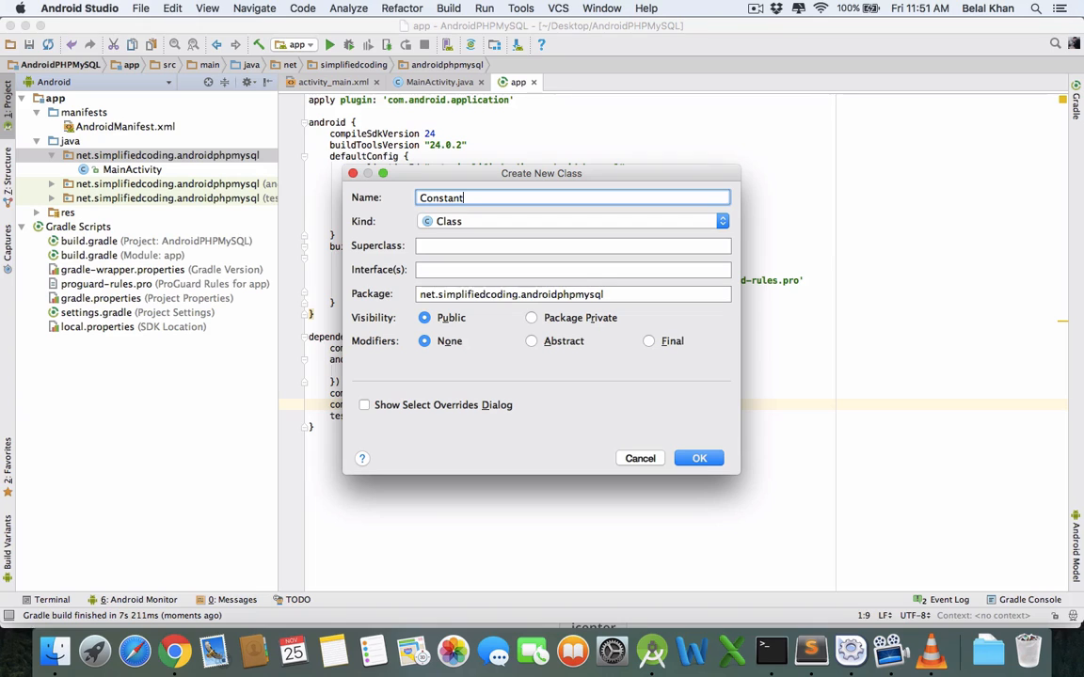
{"action": "left_click", "coordinate": [699, 459]}
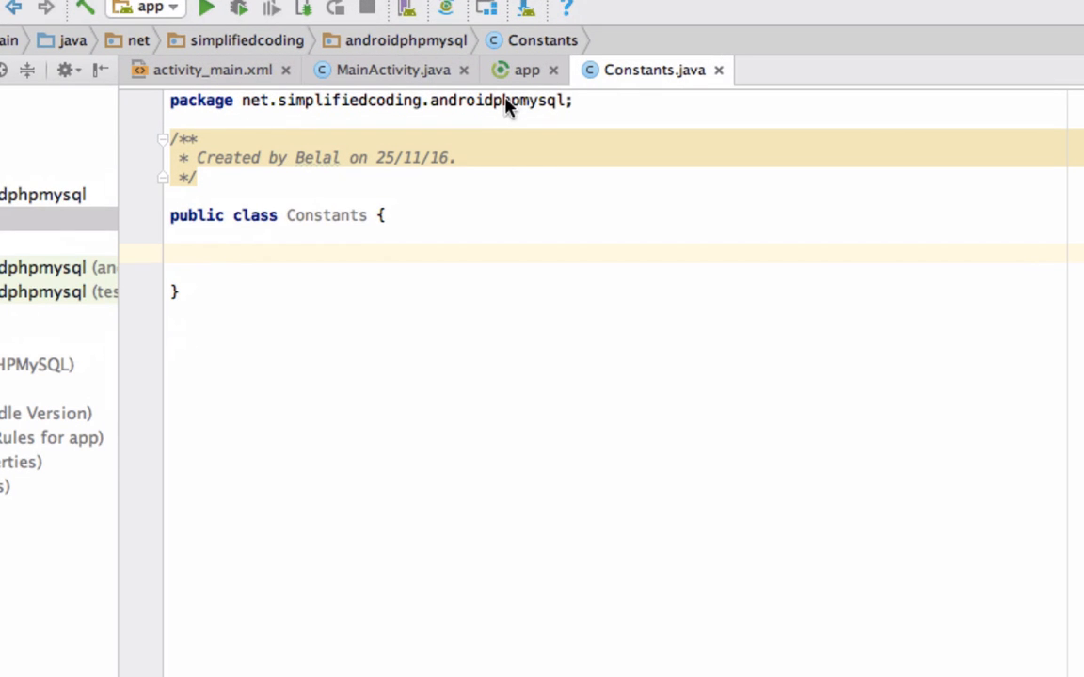
{"action": "type", "text": "public static final String ROOT_URL ="}
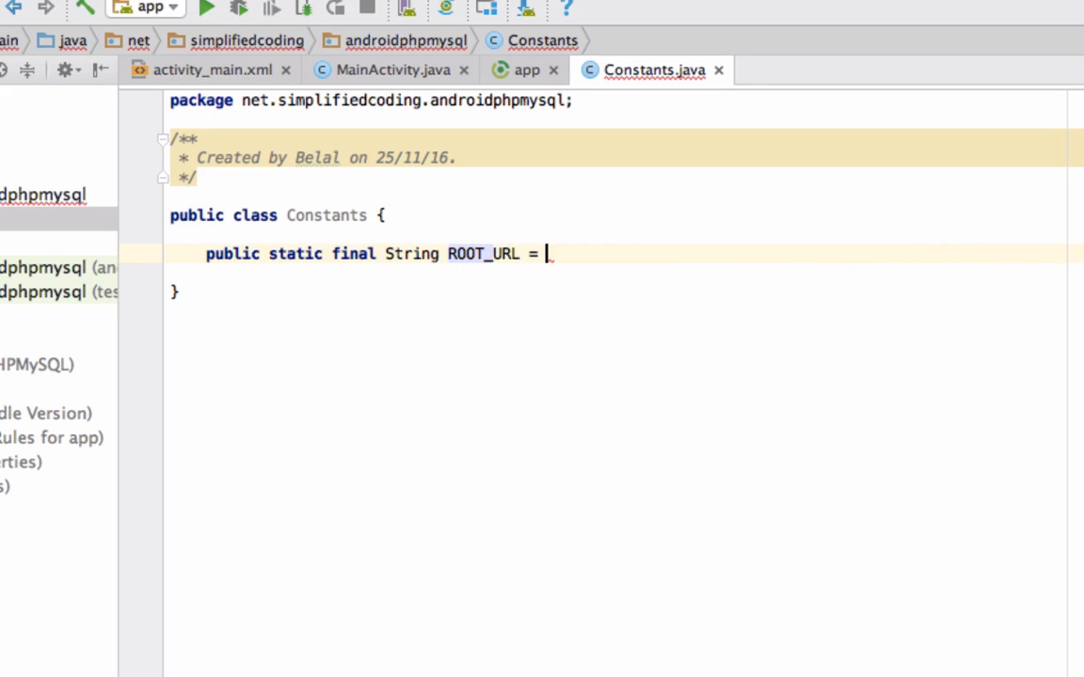
{"action": "type", "text": "\"\";"}
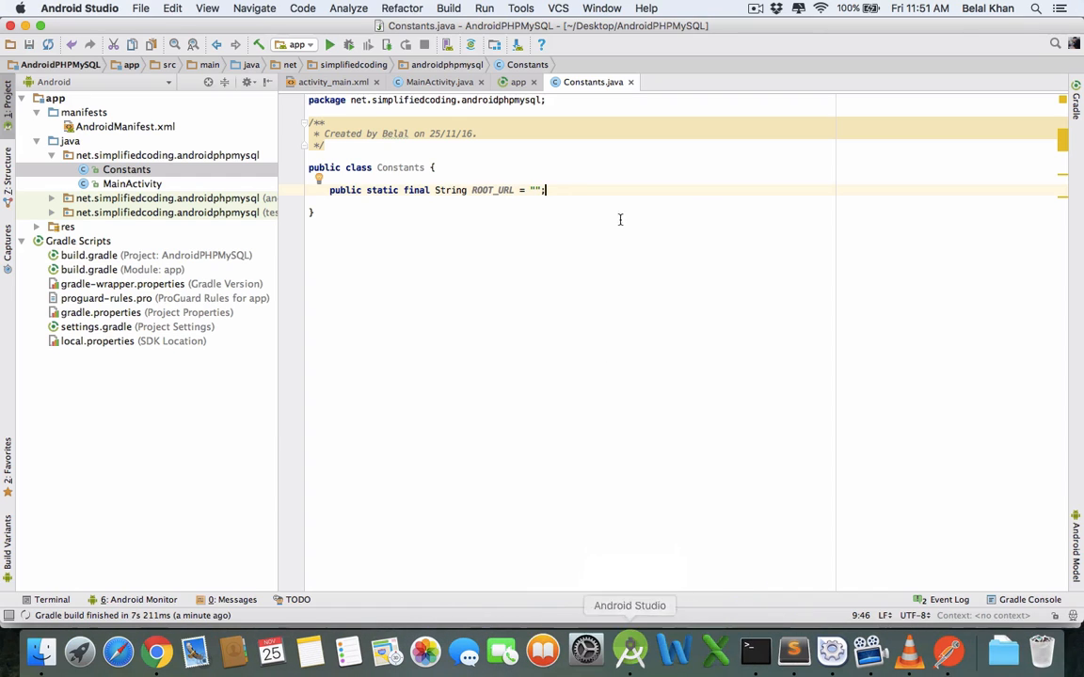
{"action": "type", "text": "http://localhost/Android/v1/registerUser.php"}
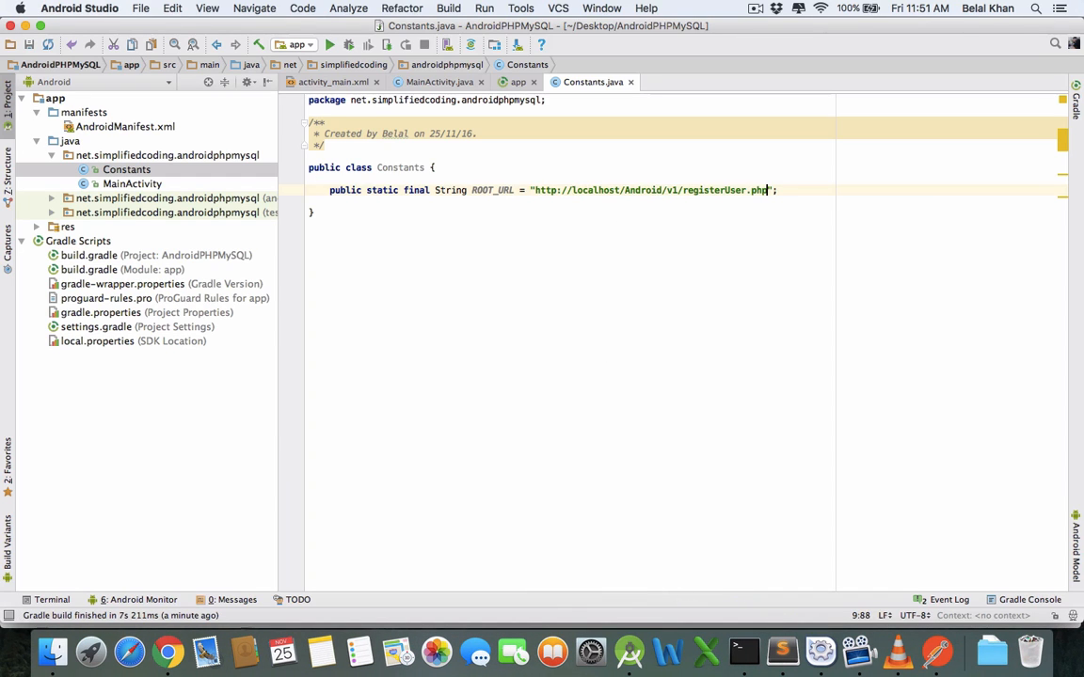
{"action": "double_click", "coordinate": [595, 190]}
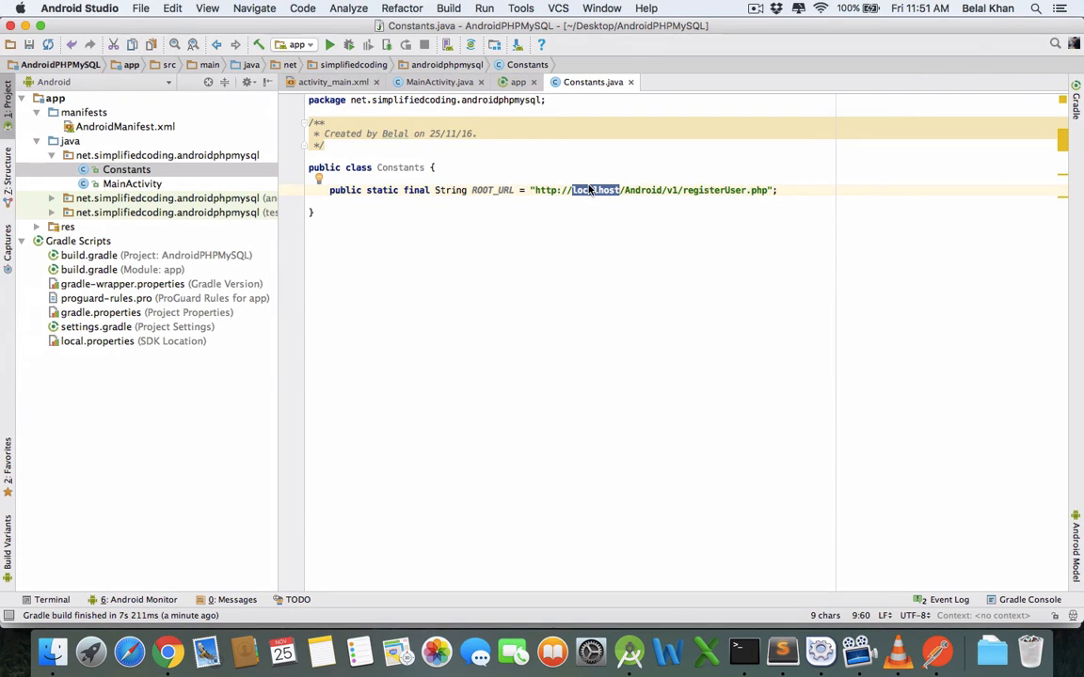
Run ifconfig in Terminal and pick out the local address 192.168.1.100
{"action": "type", "text": "TERMINAL"}
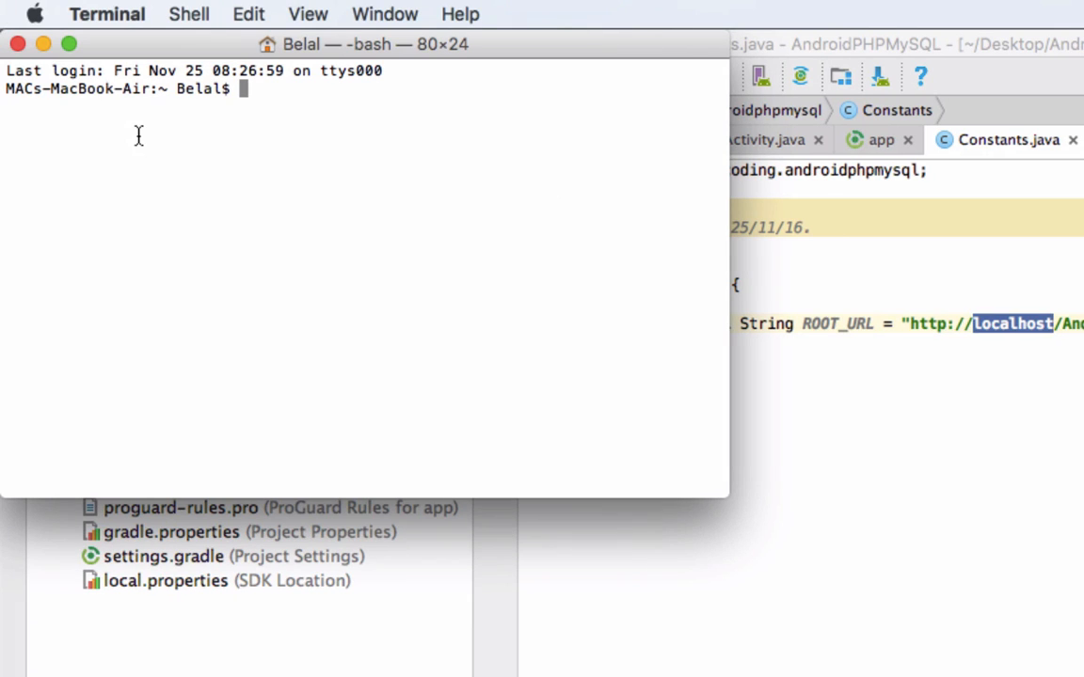
{"action": "type", "text": "ip"}
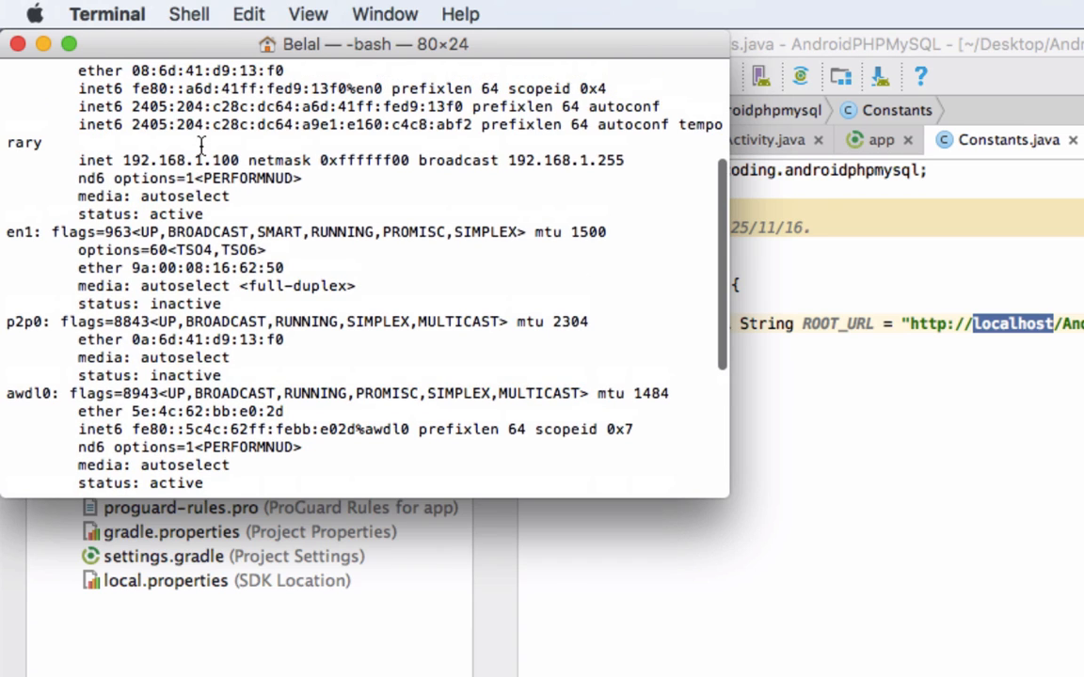
{"action": "double_click", "coordinate": [177, 160]}
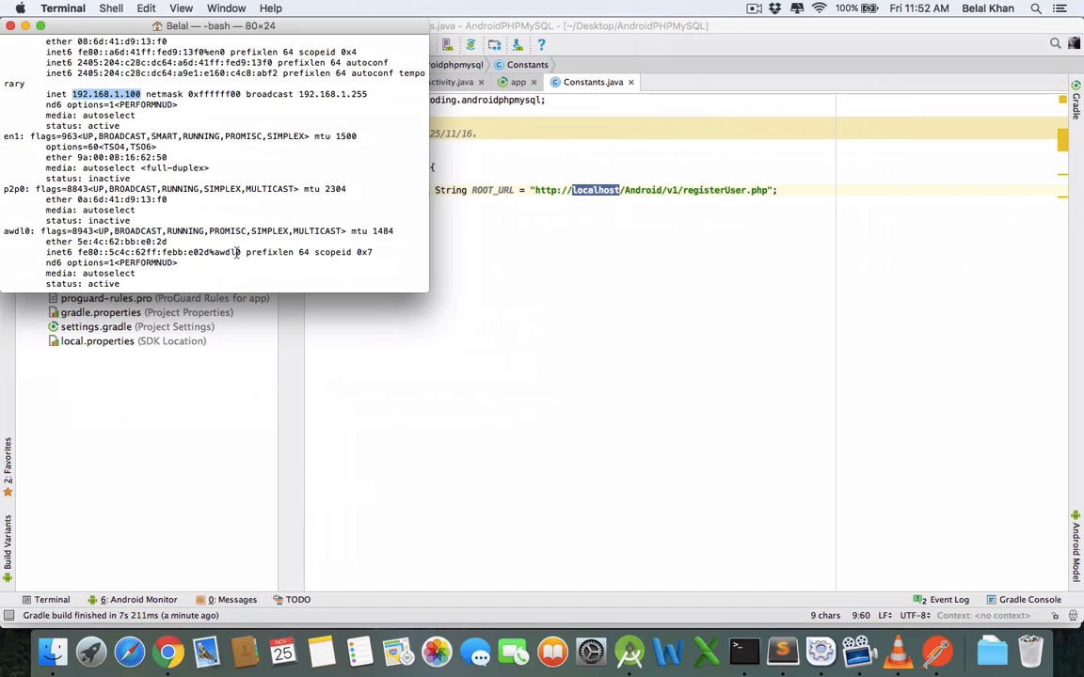
Load registerUser.php from 192.168.1.100 in Chrome and return to Android Studio
{"action": "left_click", "coordinate": [166, 651]}
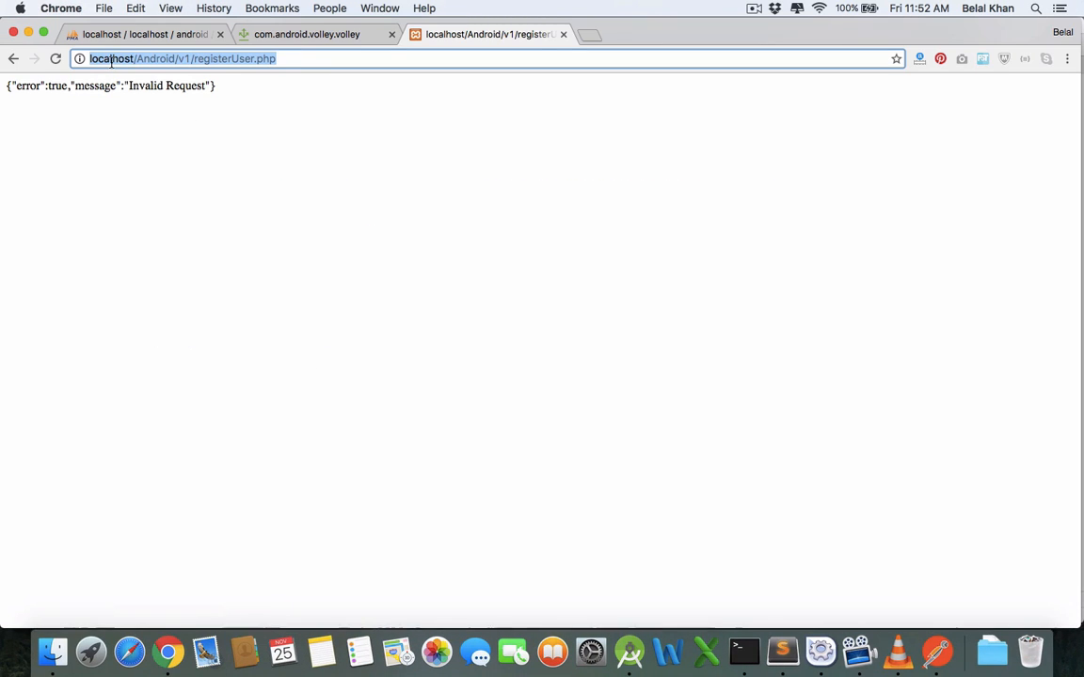
{"action": "type", "text": "192.168.1.100"}
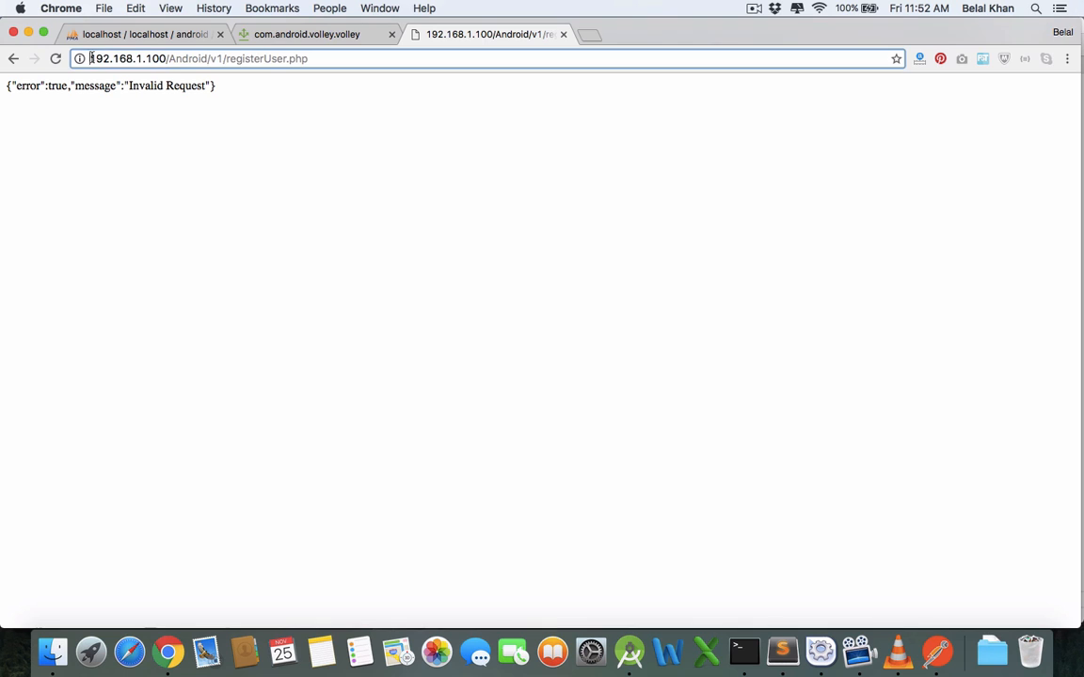
{"action": "double_click", "coordinate": [128, 58]}
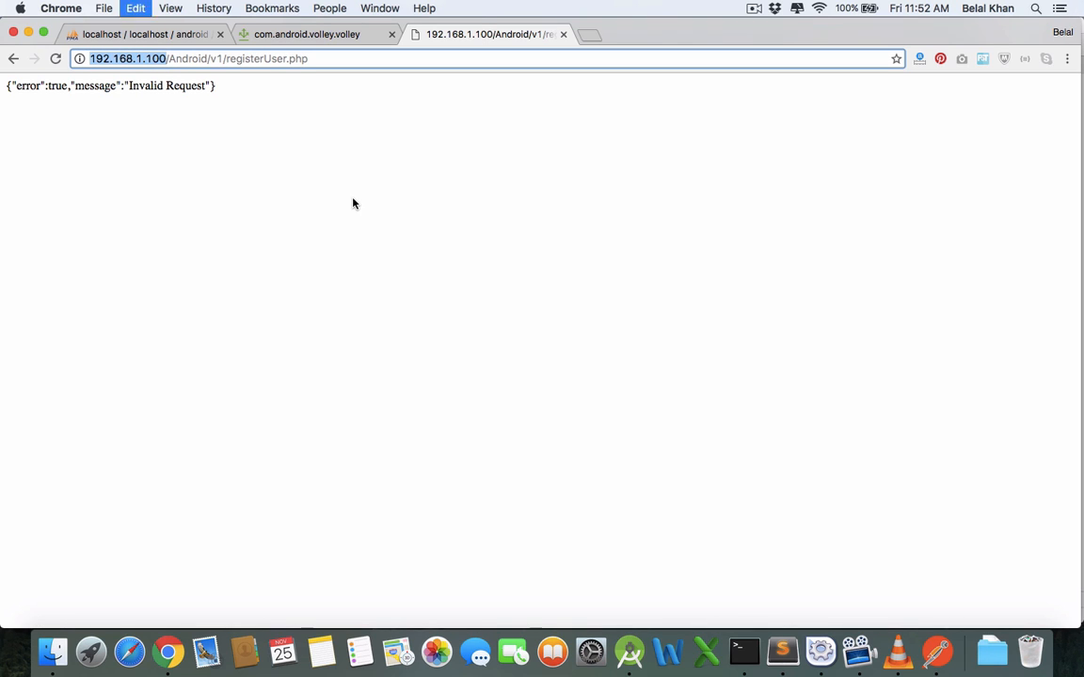
{"action": "left_click", "coordinate": [621, 649]}
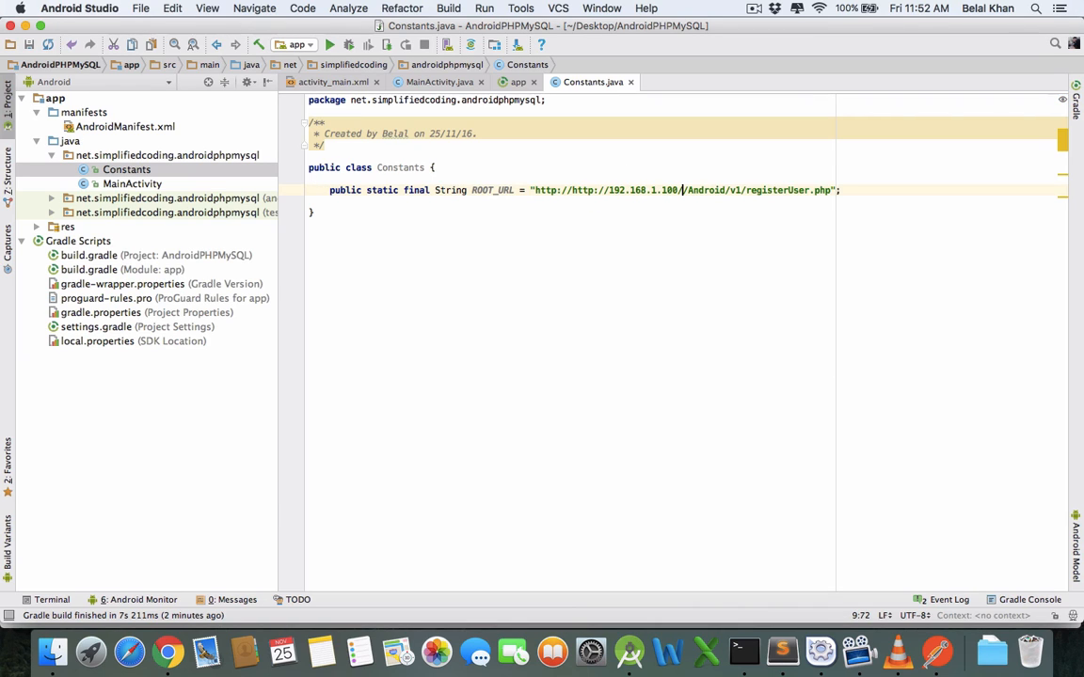
{"action": "mouse_move", "coordinate": [696, 355]}
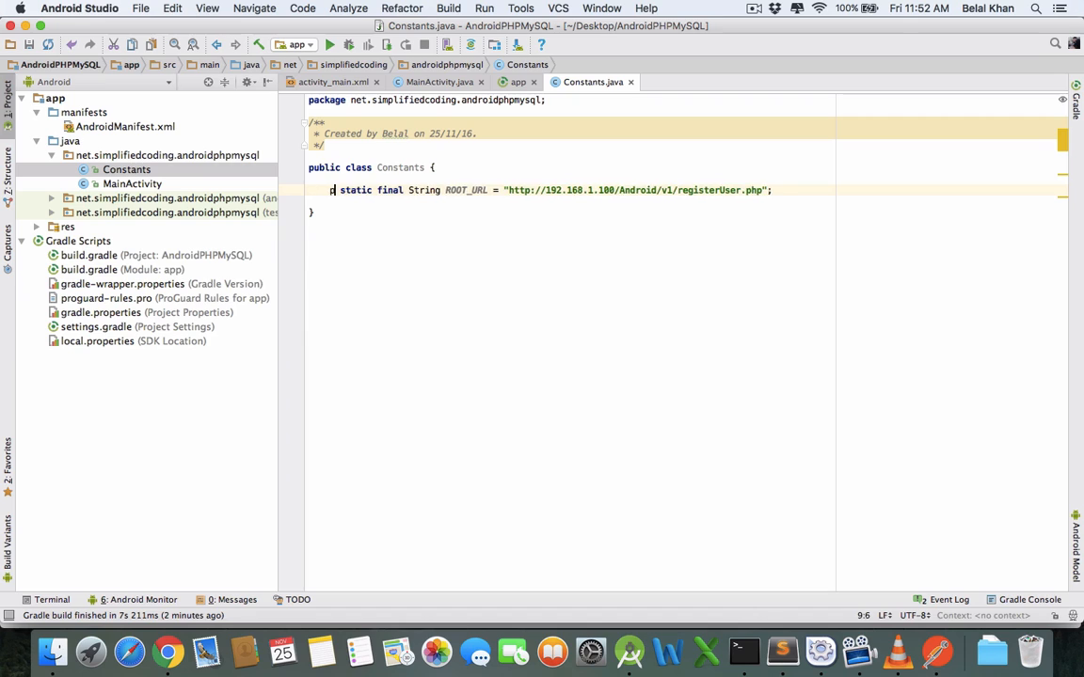
Make ROOT_URL private and trim it to end at /Android/v1/
{"action": "type", "text": "rivate"}
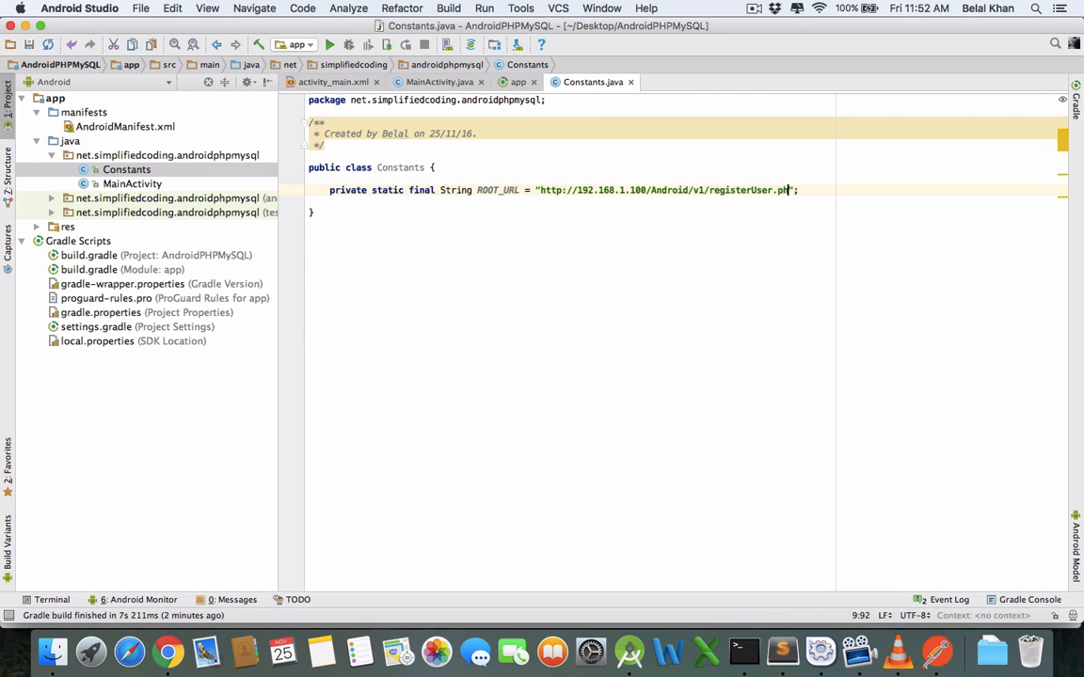
{"action": "key", "text": "Backspace"}
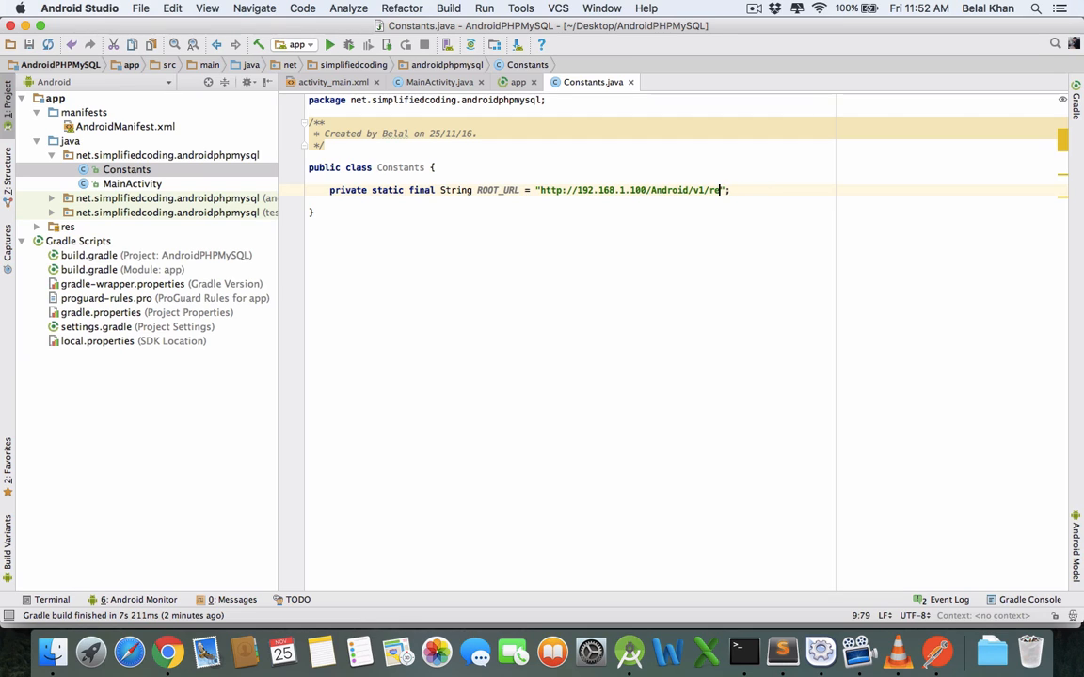
{"action": "key", "text": "backspace"}
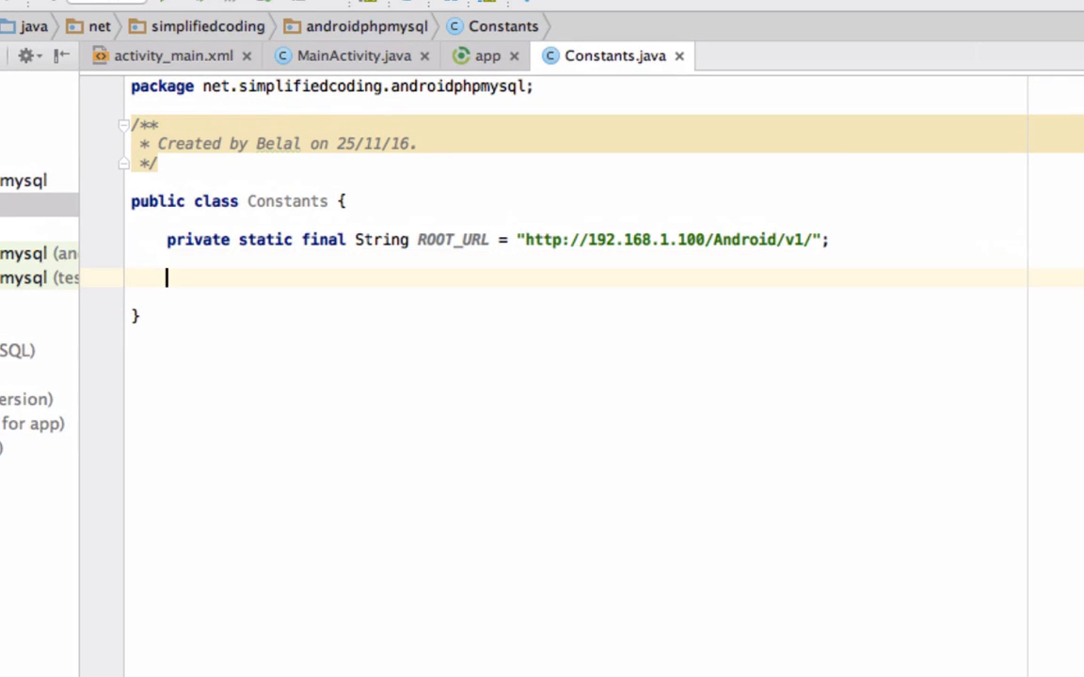
Add public static final String URL_REGISTER = ROOT_URL+"registerUser.php"
{"action": "type", "text": "p"}
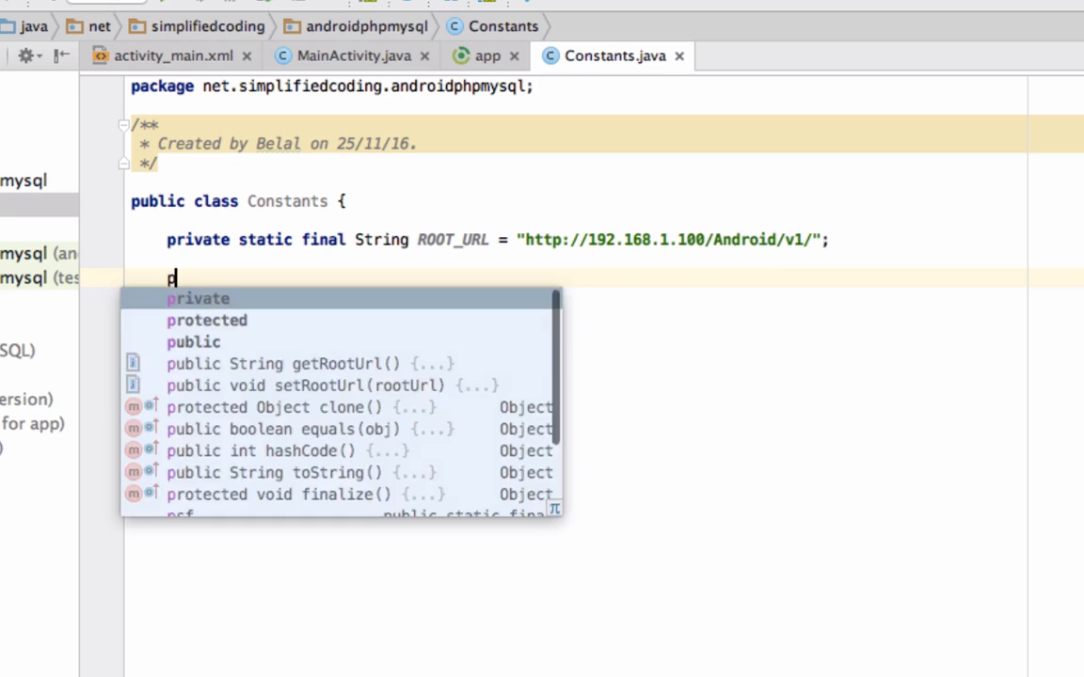
{"action": "type", "text": "ublic static f"}
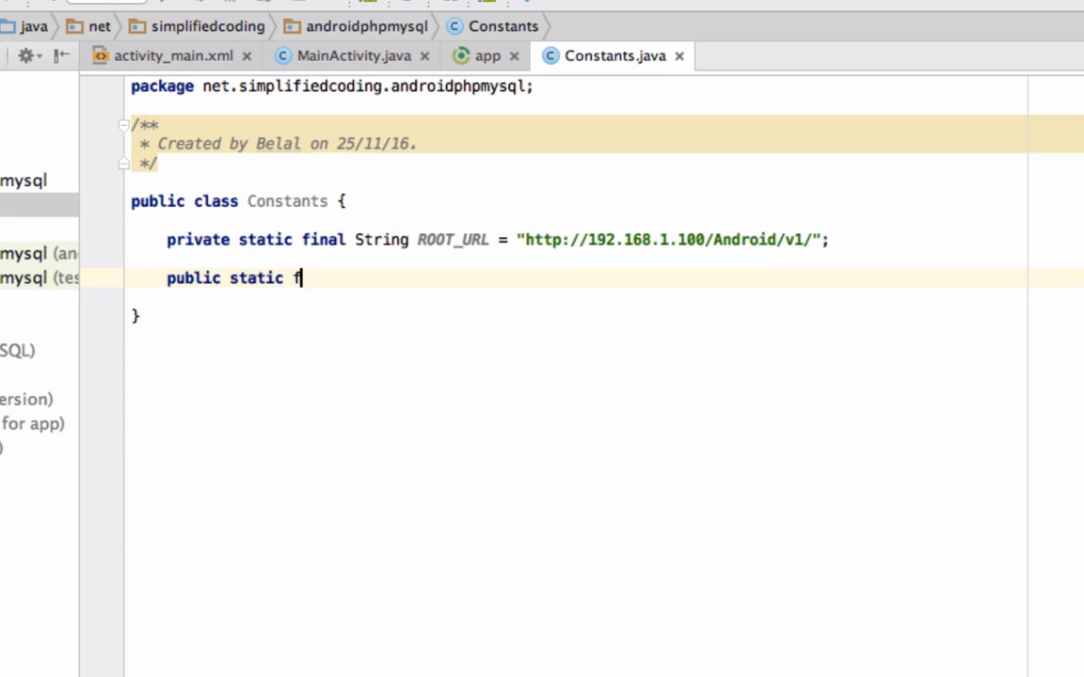
{"action": "type", "text": "inal String"}
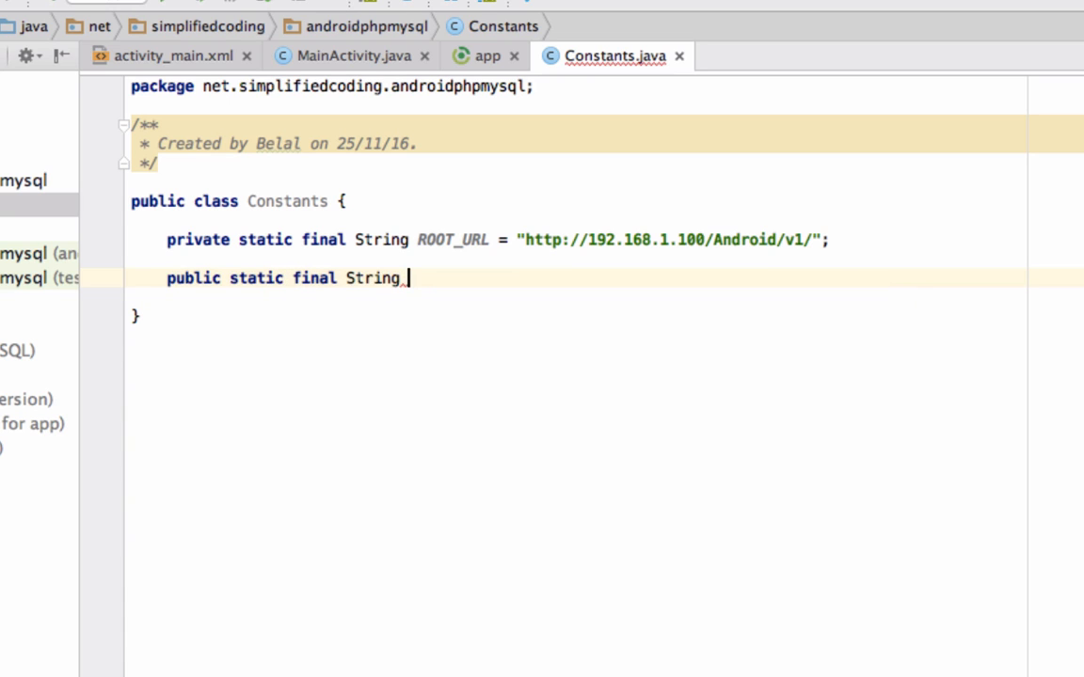
{"action": "type", "text": "URL_R"}
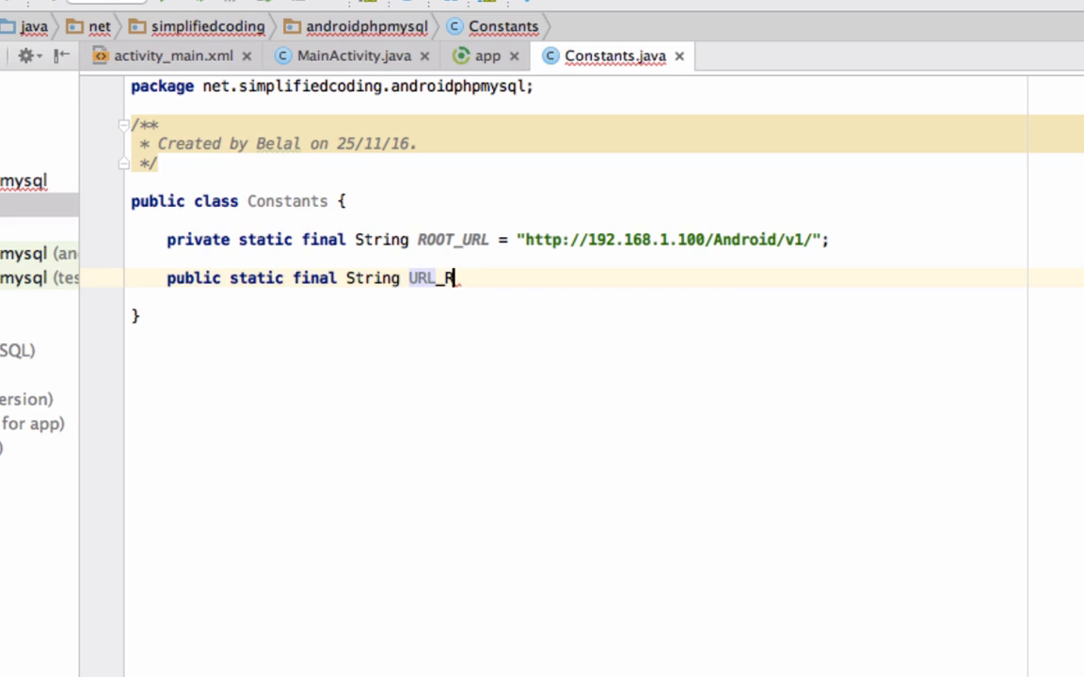
{"action": "type", "text": "EGISTER =\"\";"}
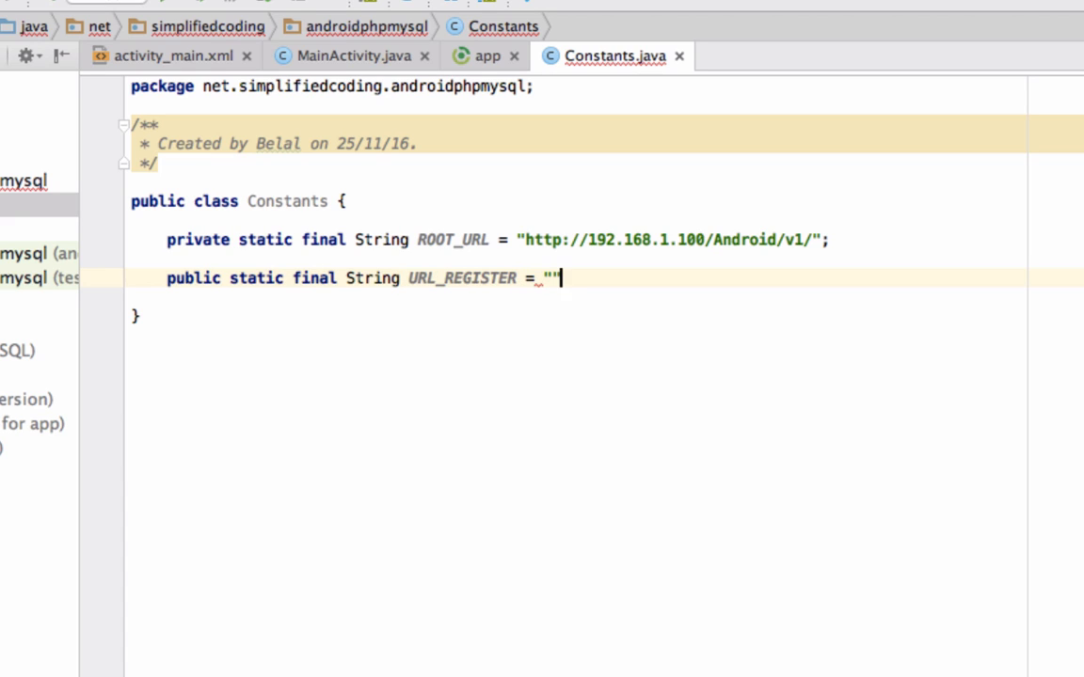
{"action": "type", "text": "ROOT_URL+"}
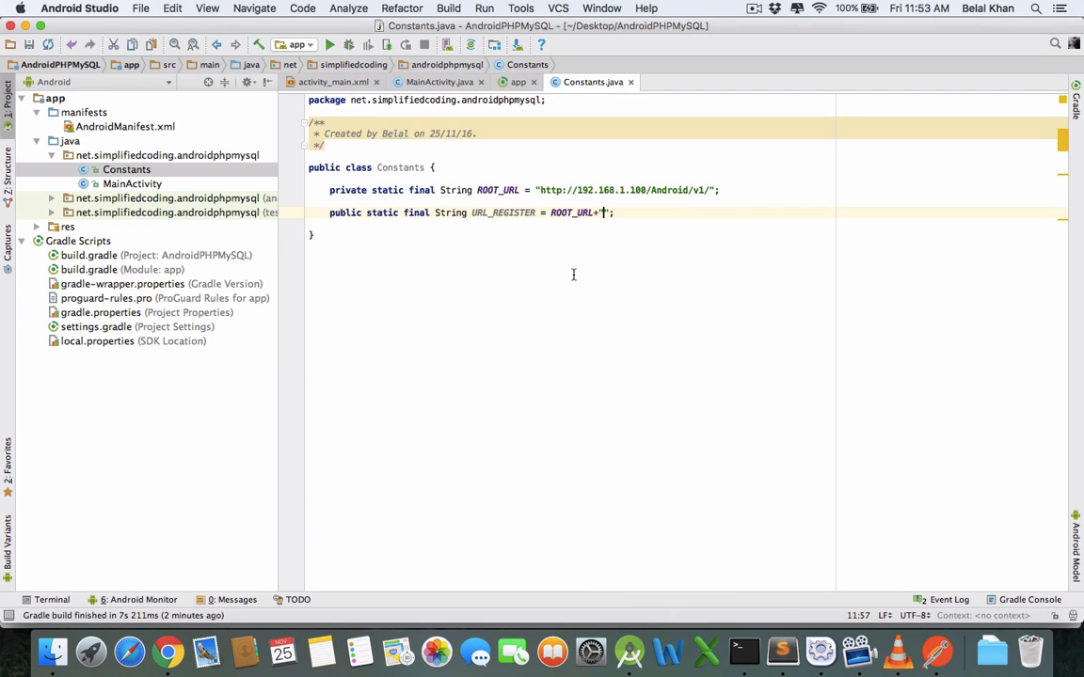
{"action": "type", "text": "regi"}
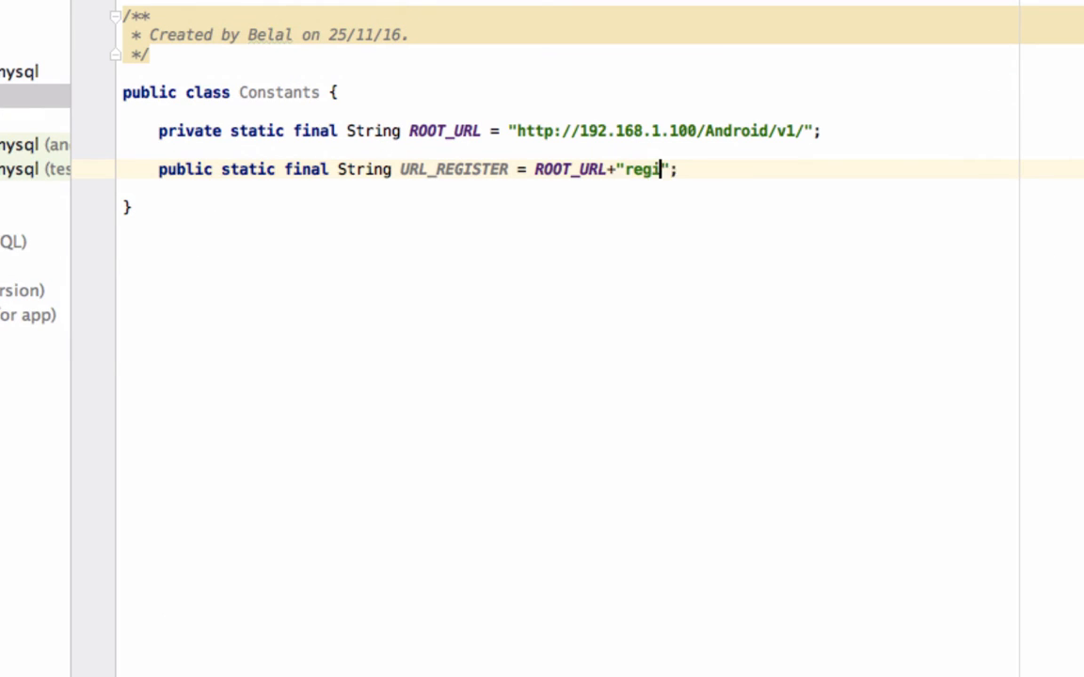
{"action": "type", "text": "sterUser.php"}
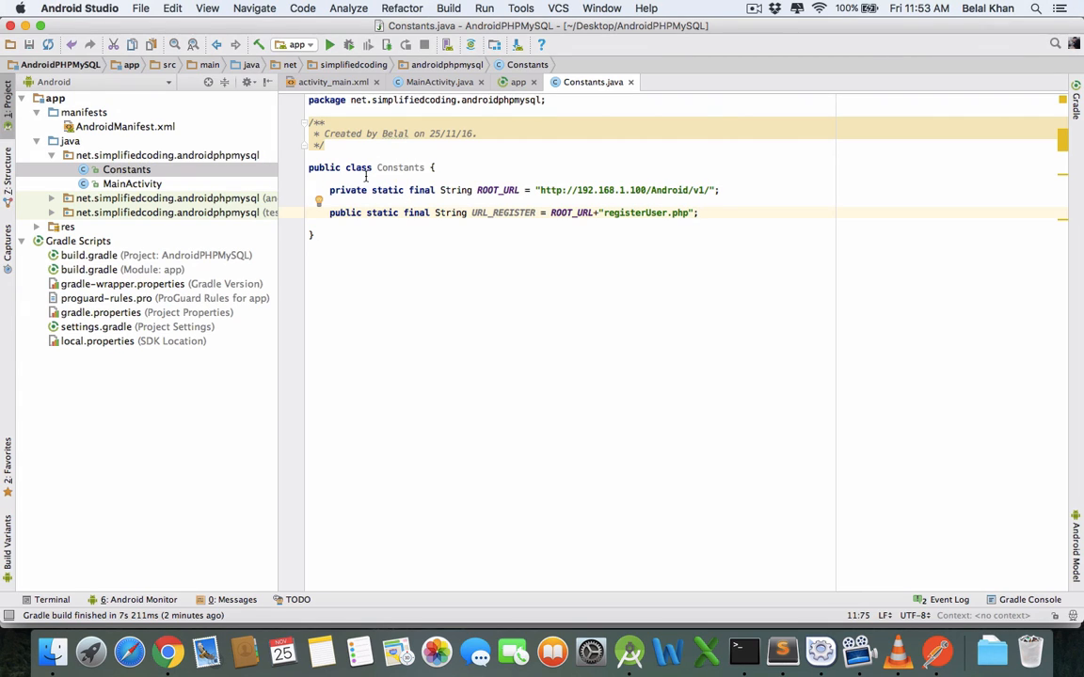
Replace activity_main.xml with a vertical LinearLayout holding a wrap_content Username TextView
{"action": "left_click", "coordinate": [333, 83]}
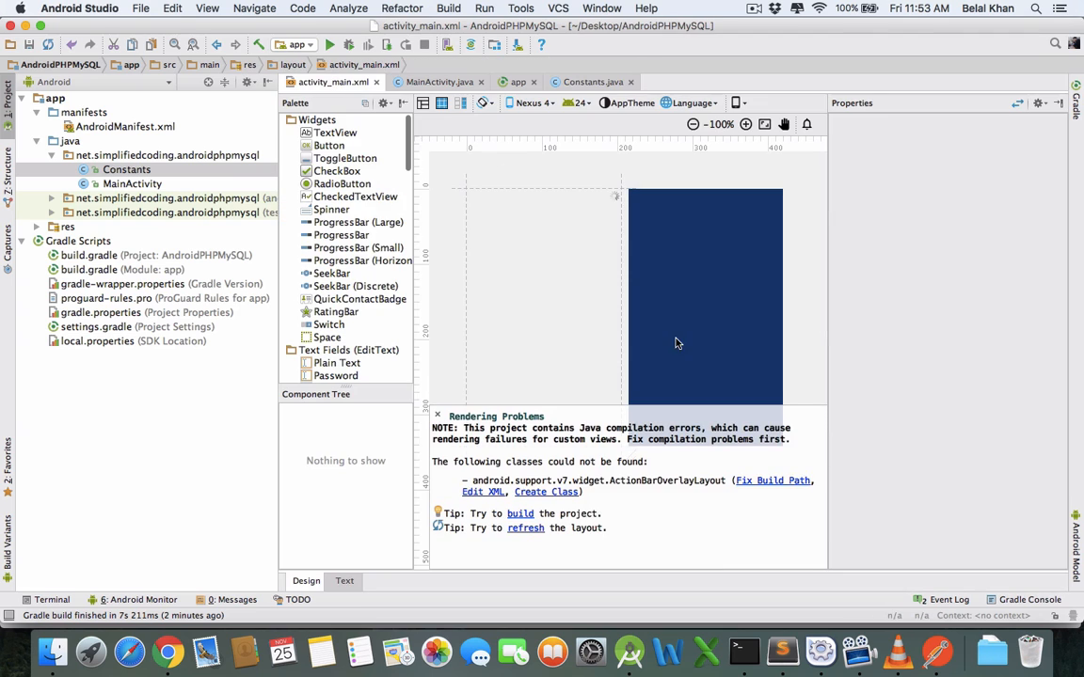
{"action": "left_click", "coordinate": [342, 580]}
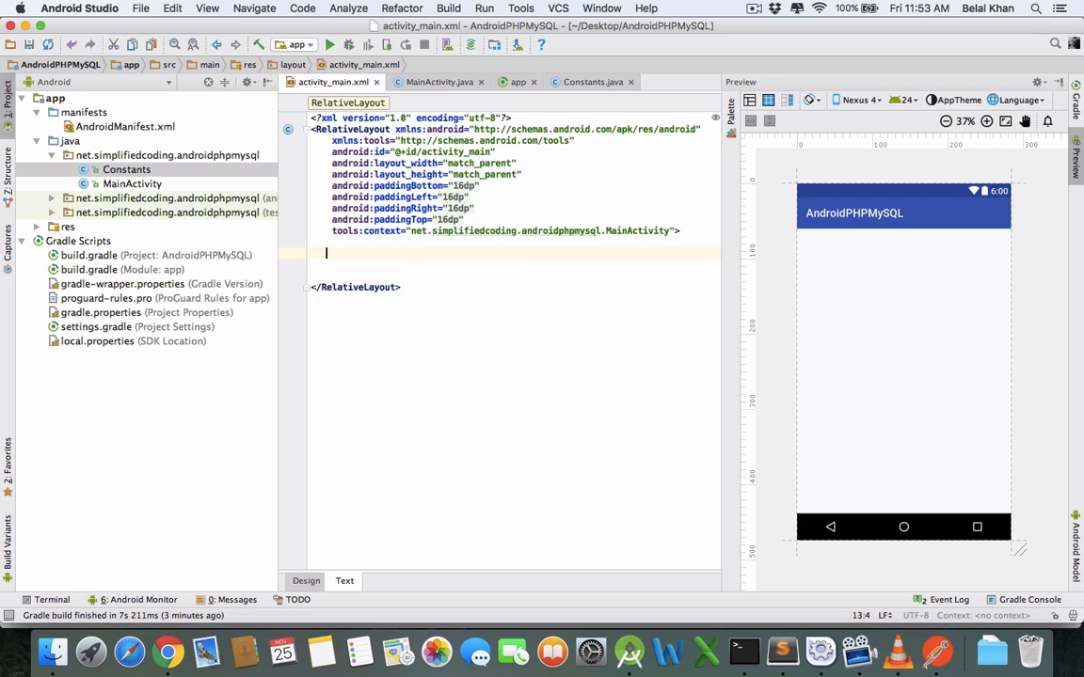
{"action": "type", "text": "<LinearLayout"}
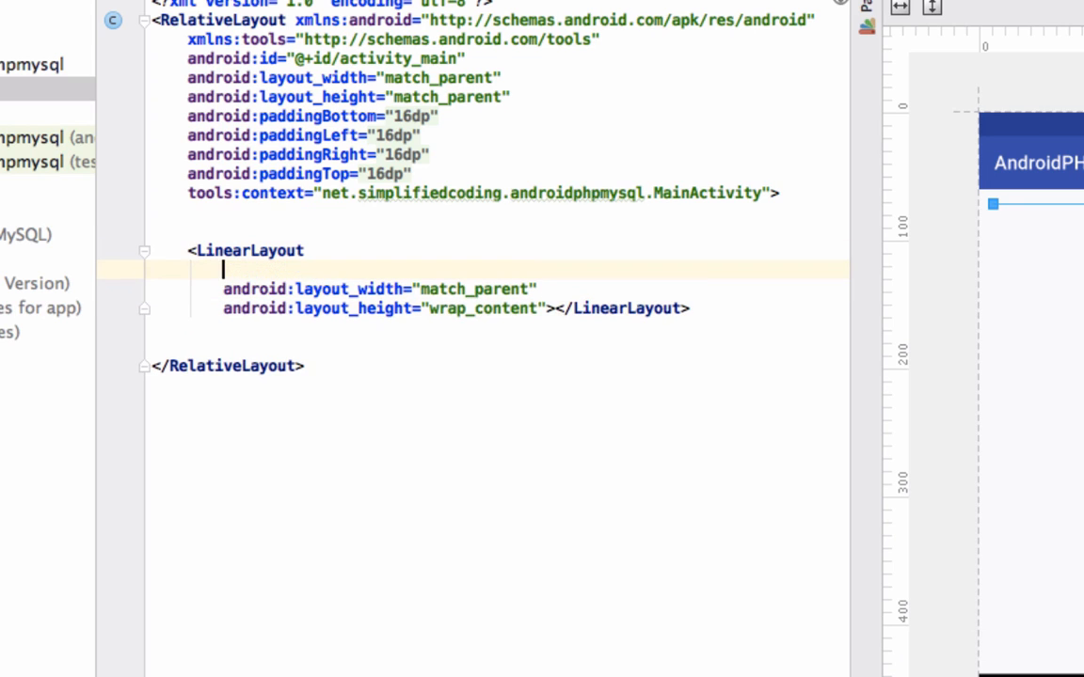
{"action": "type", "text": "android:orientation=\"vertical"}
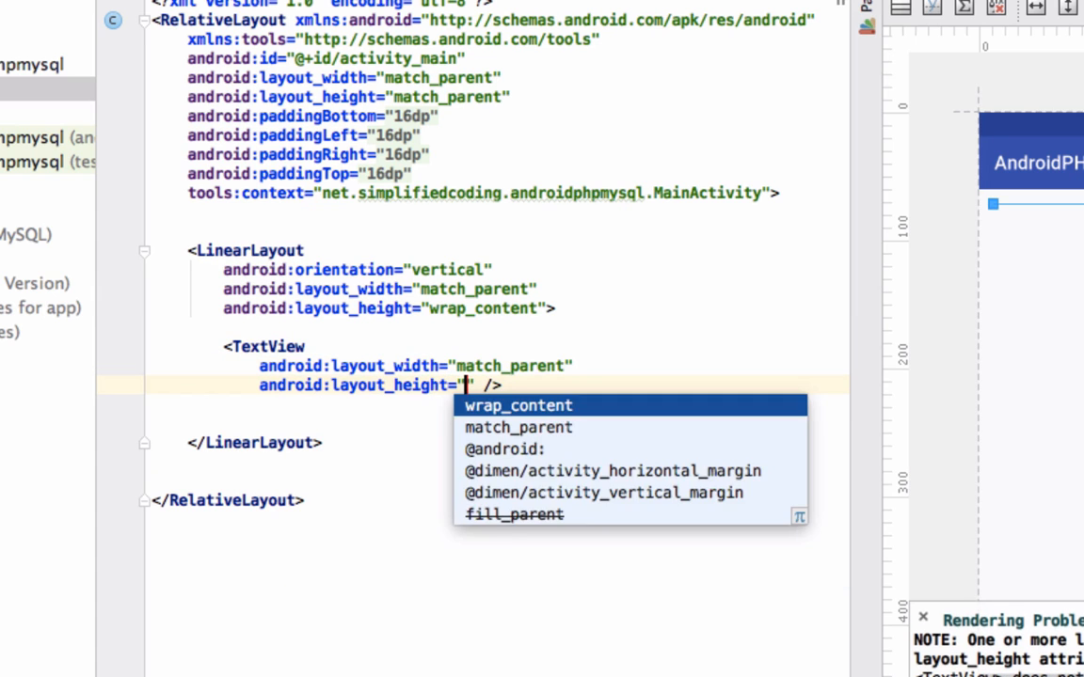
{"action": "left_click", "coordinate": [517, 406]}
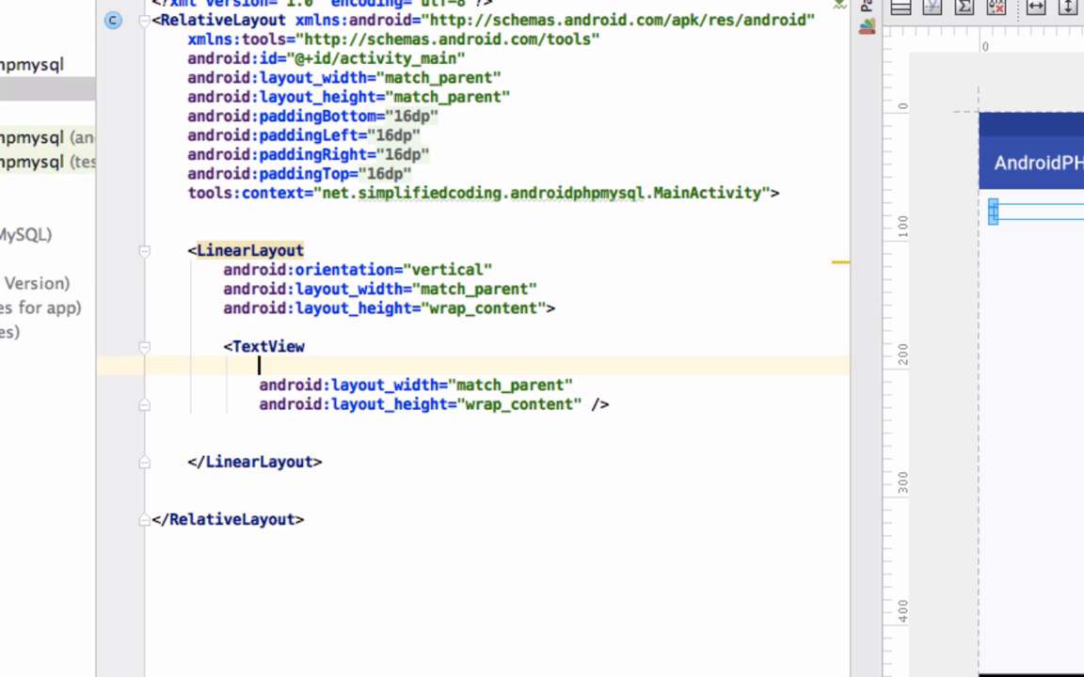
{"action": "type", "text": "android:text=\"Userna"}
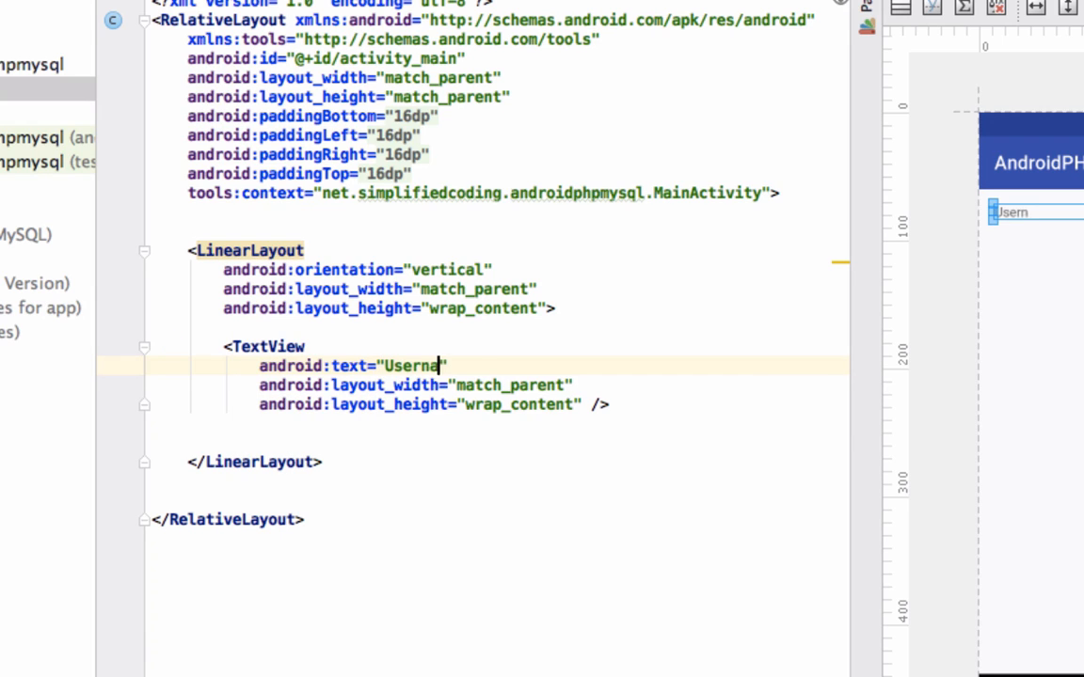
{"action": "type", "text": "me"}
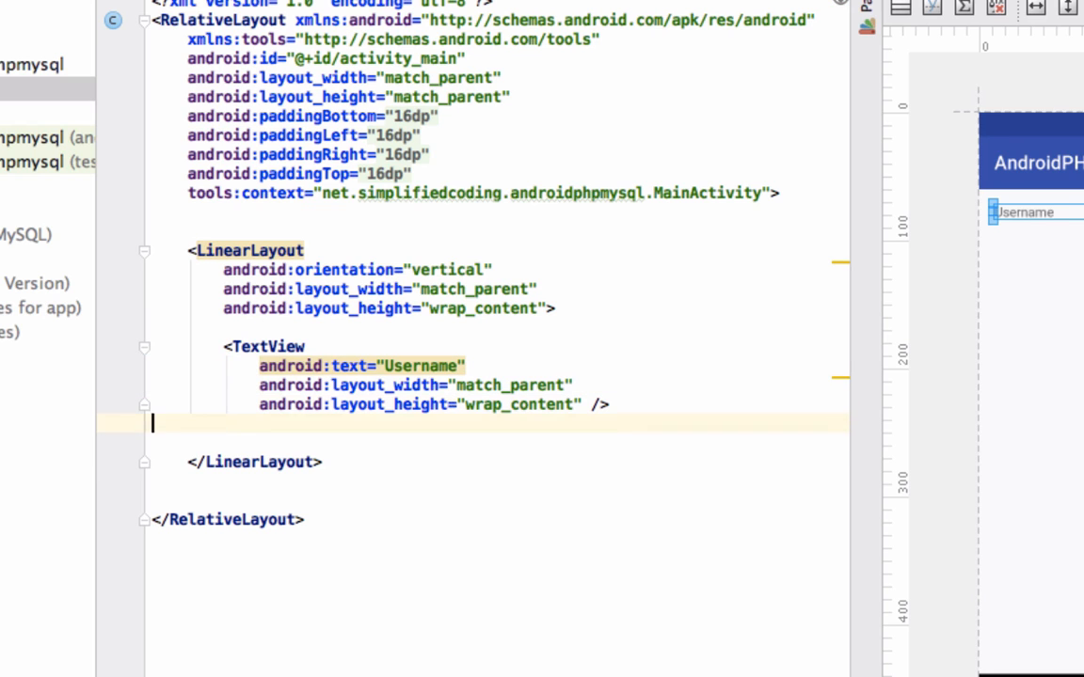
Add an EditText hinted 'Enter username' and begin its id @+id/editTextUsername
{"action": "type", "text": "<EditText"}
{"action": "type", "text": "android:hint=\""}
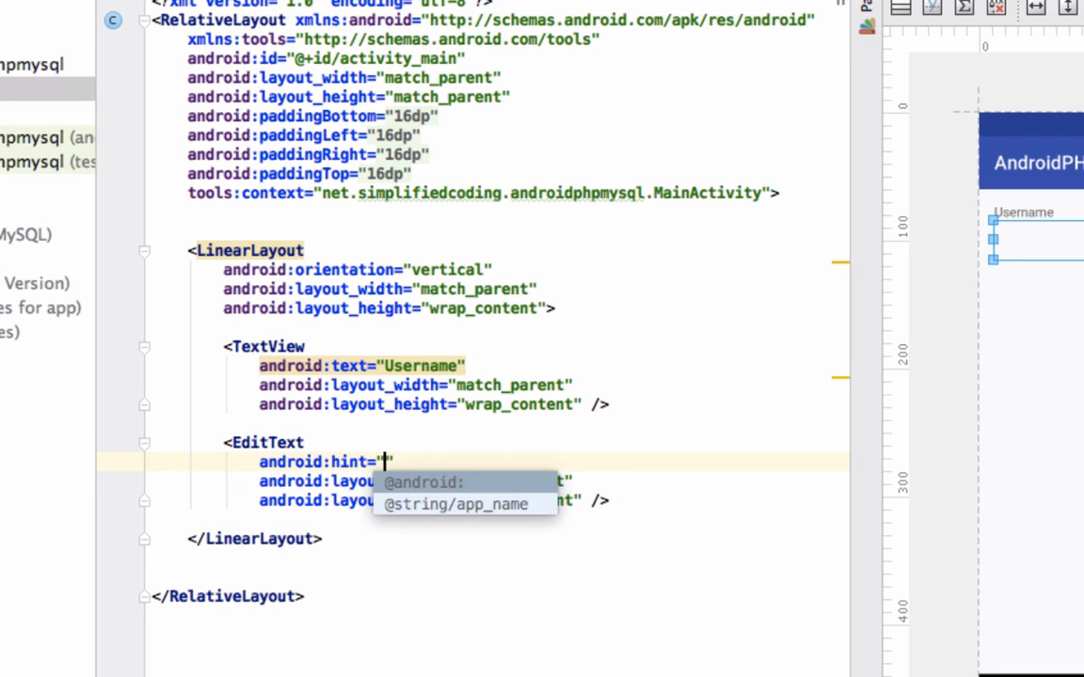
{"action": "type", "text": "Enter username"}
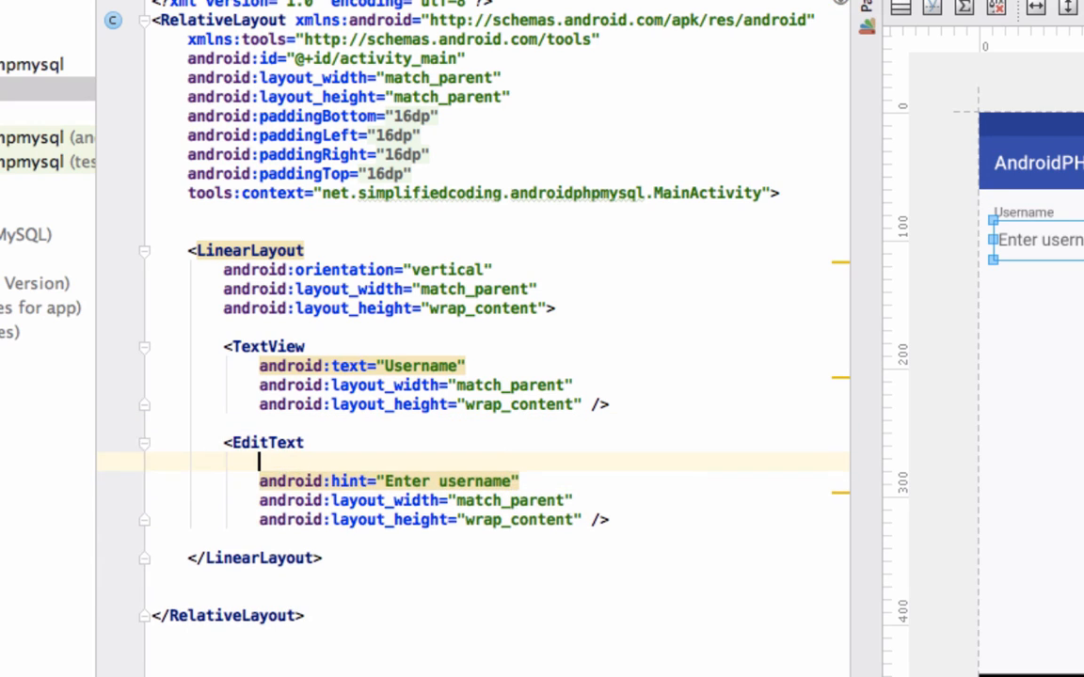
{"action": "type", "text": "android:id=\"@+id/e\""}
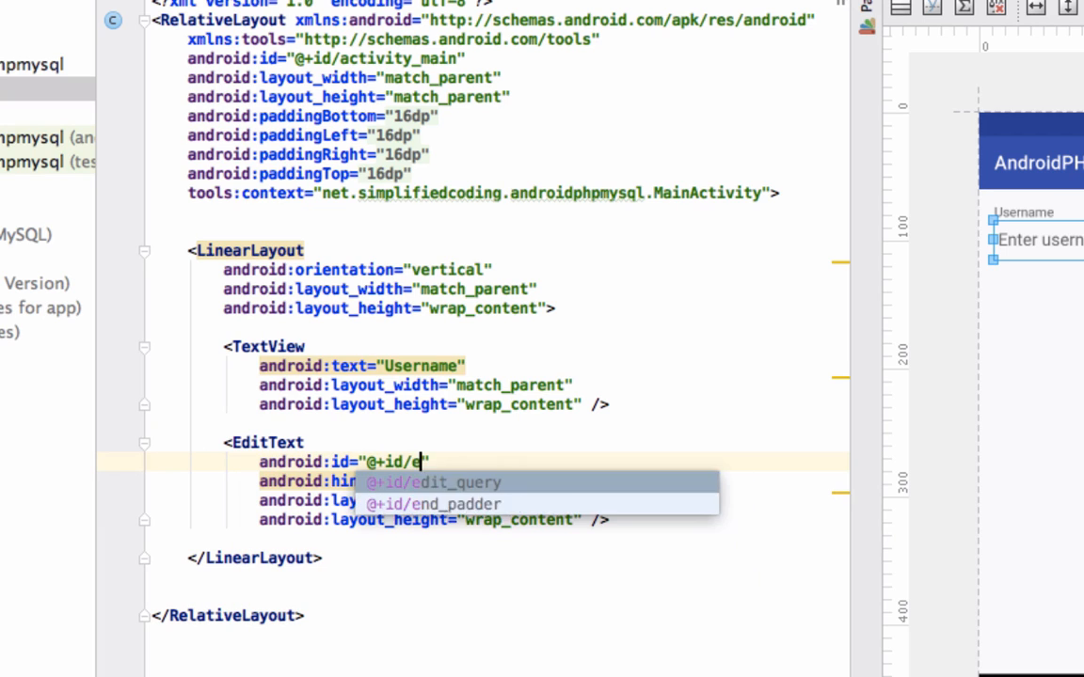
Complete editTextUsername and add an email field with id editTextEmail, textEmailAddress input and email label
{"action": "type", "text": "ditTextUsername"}
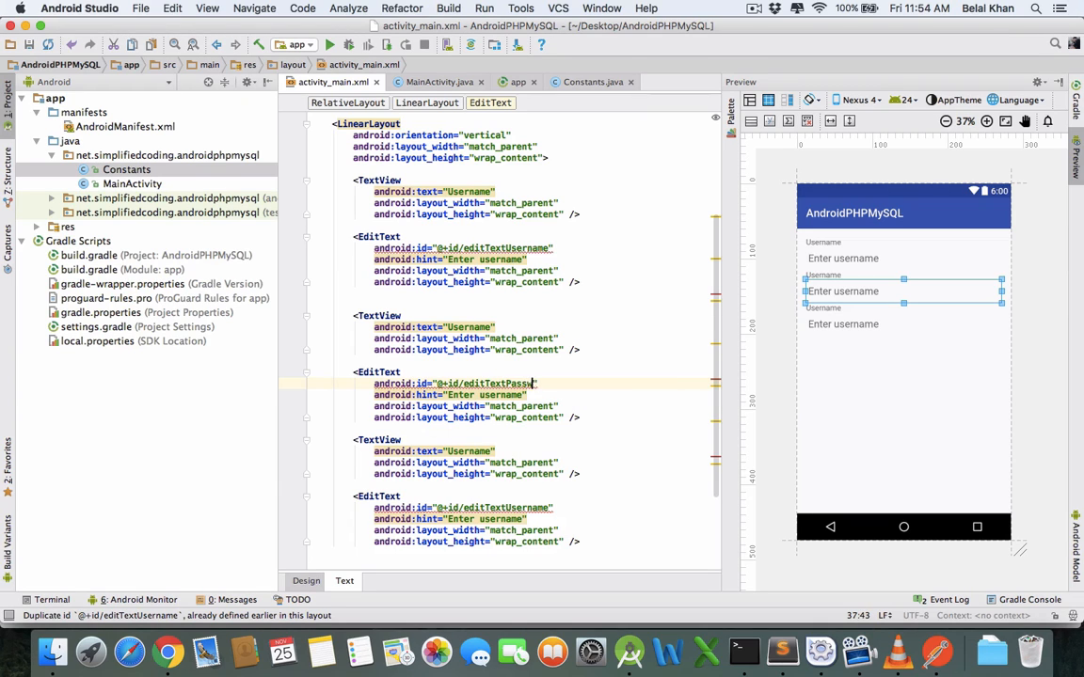
{"action": "type", "text": "inputType=\"textPassword"}
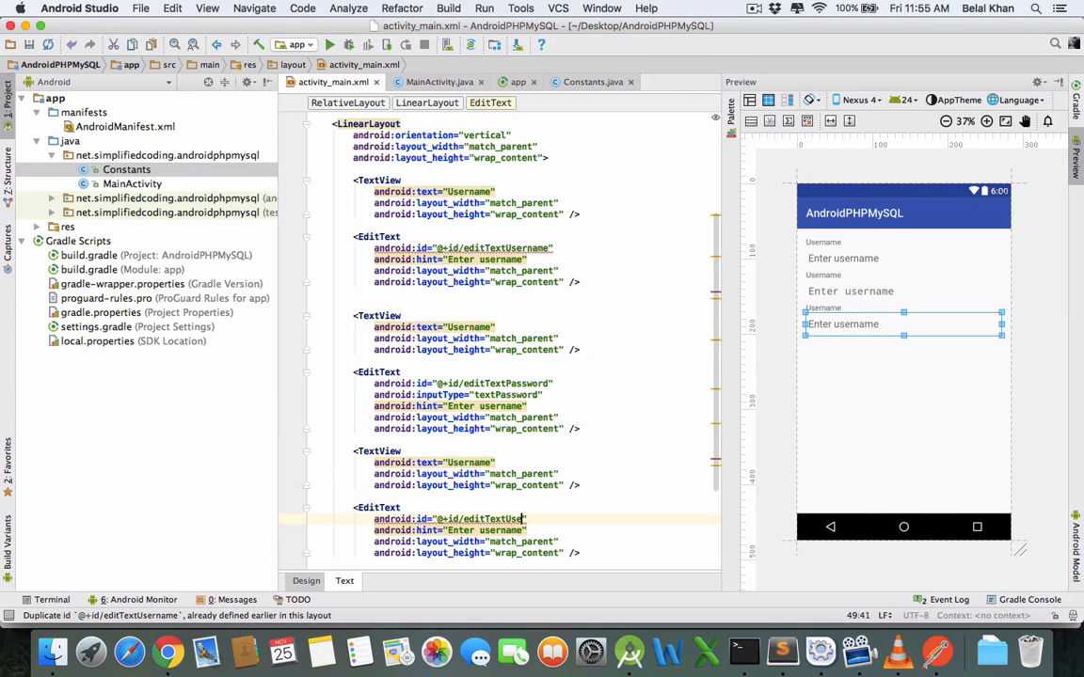
{"action": "type", "text": "Email"}
{"action": "type", "text": "android:inputType=\"text"}
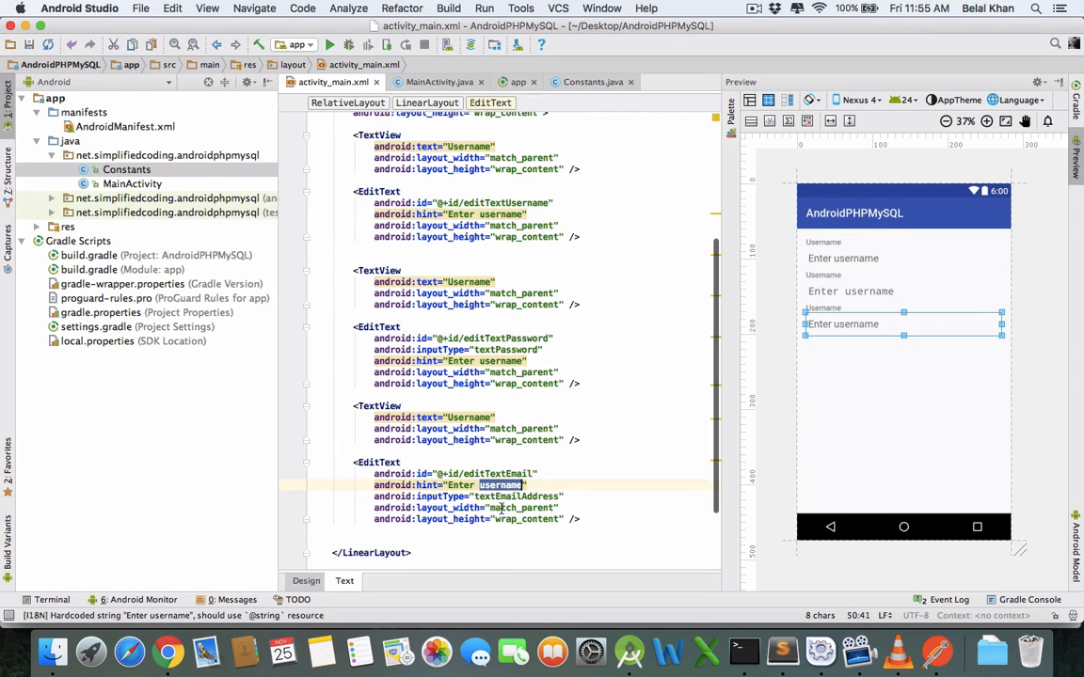
{"action": "type", "text": "email"}
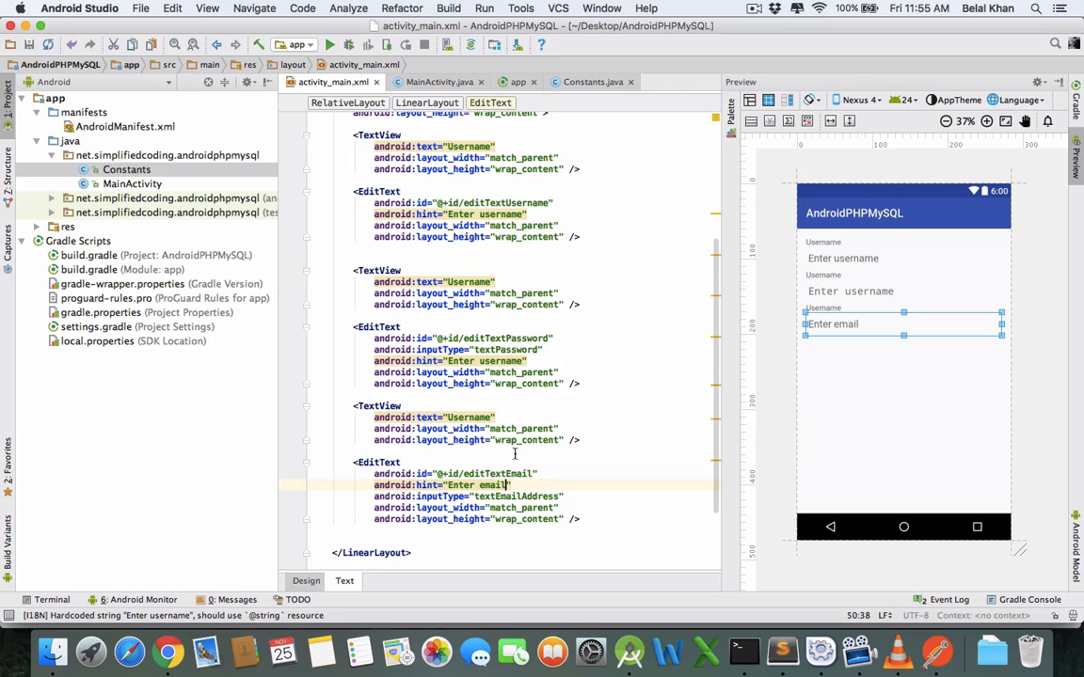
Relabel the second pair as password for the editTextPassword field
{"action": "double_click", "coordinate": [500, 361]}
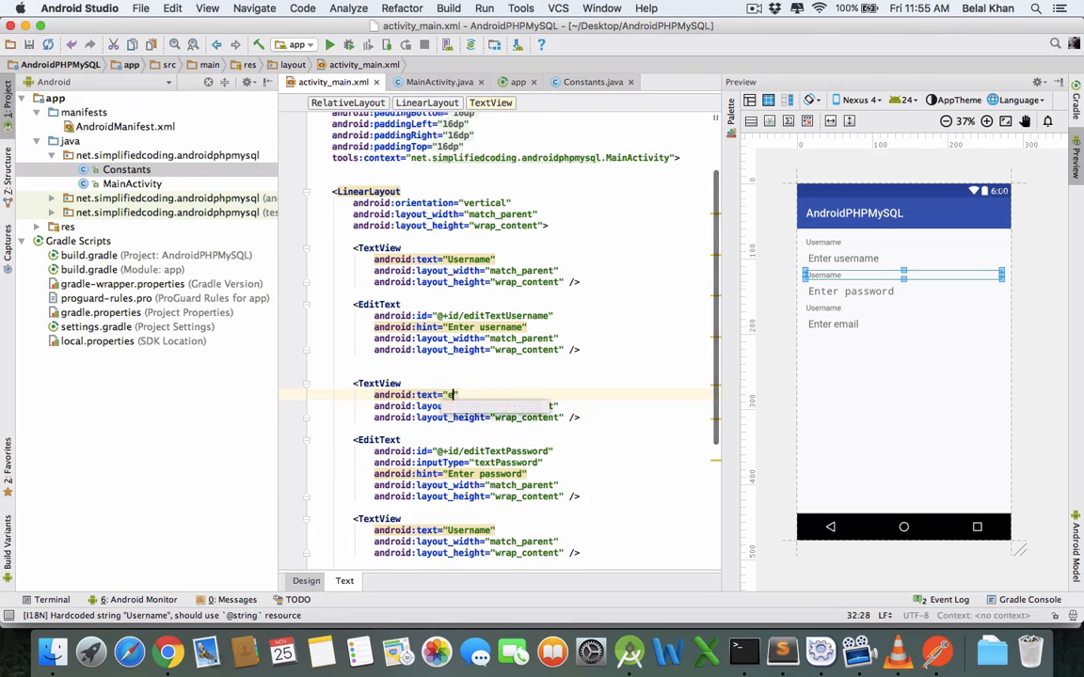
{"action": "type", "text": "pass"}
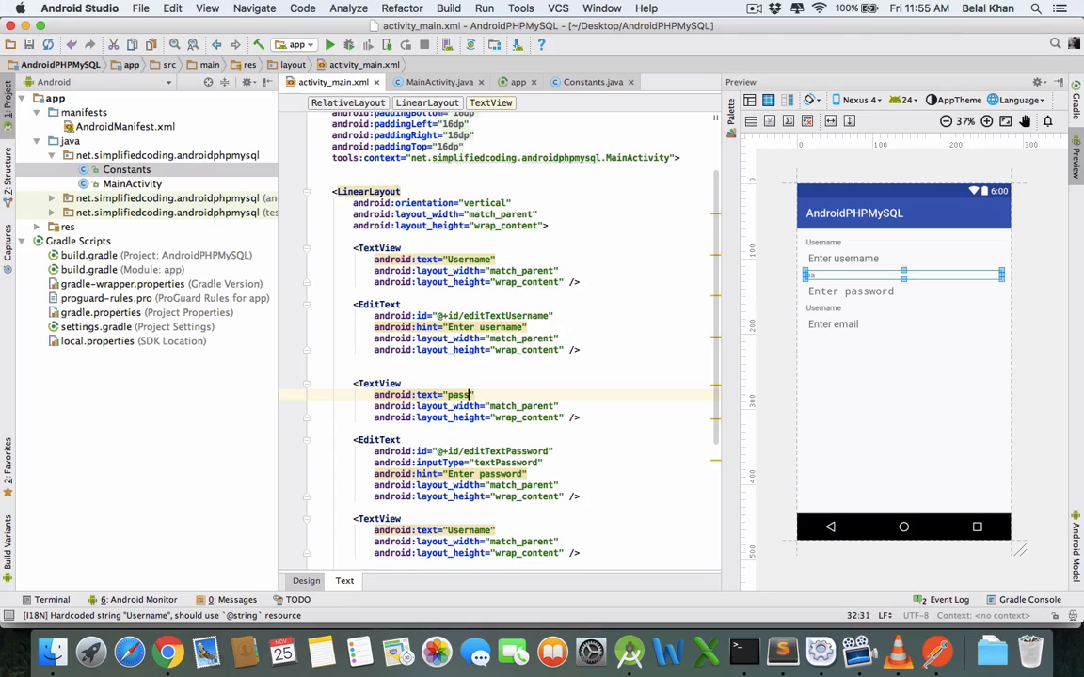
{"action": "type", "text": "word"}
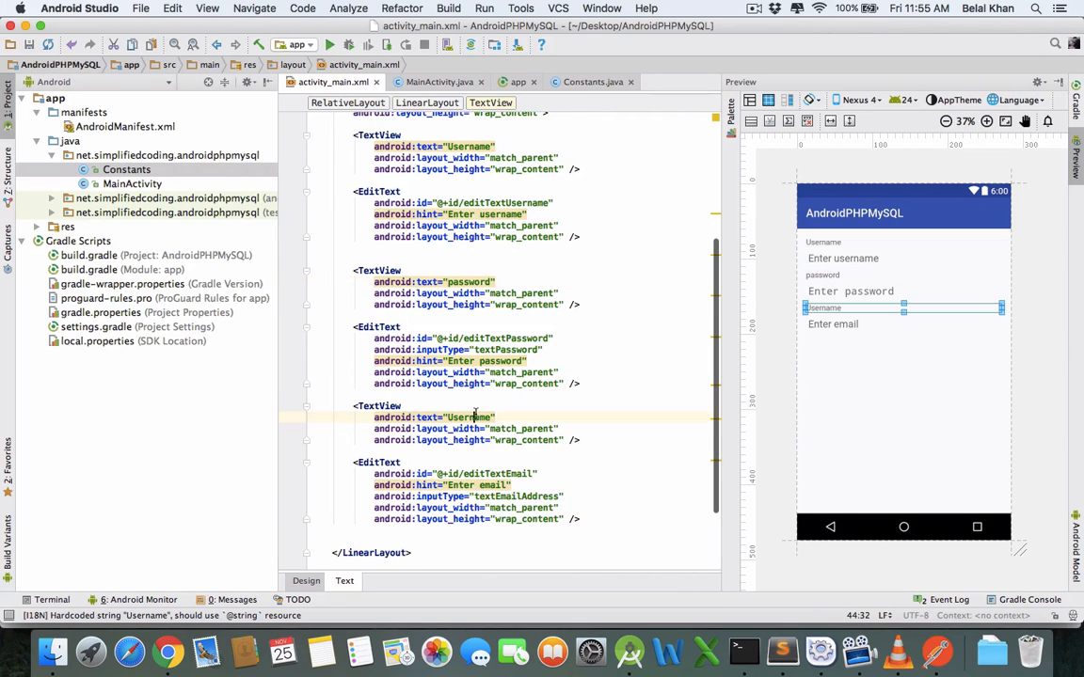
Add Button buttonRegister with text "Register User" and set layout_centerVertical="true" on the LinearLayout
{"action": "type", "text": "email"}
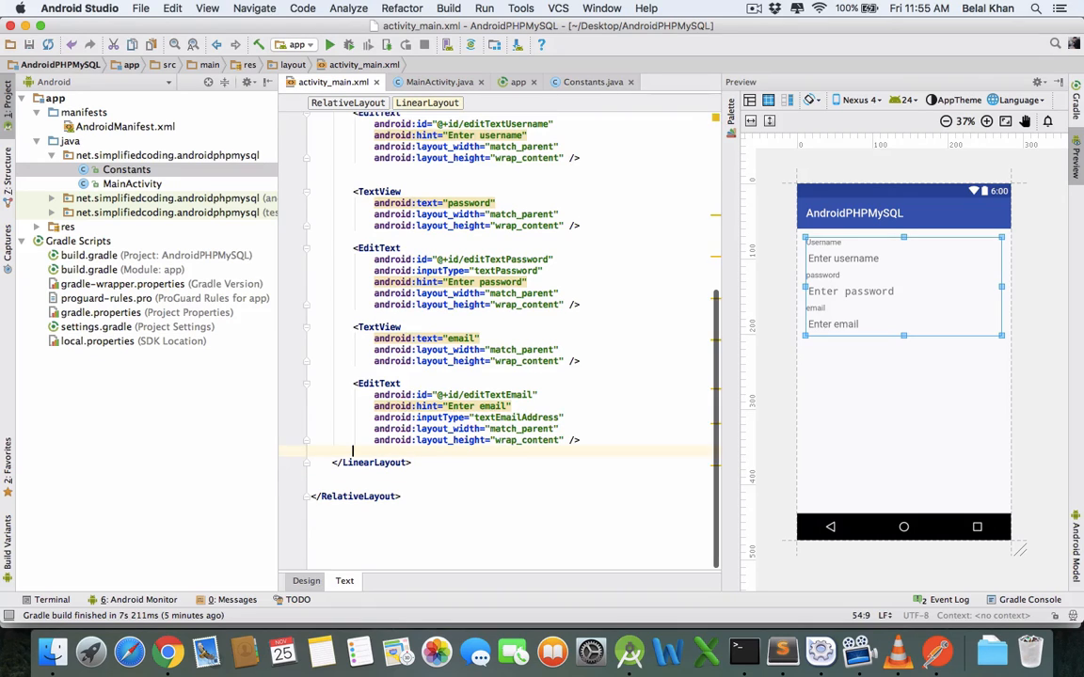
{"action": "type", "text": "<Button"}
{"action": "type", "text": "android:id=\"@+id/button"}
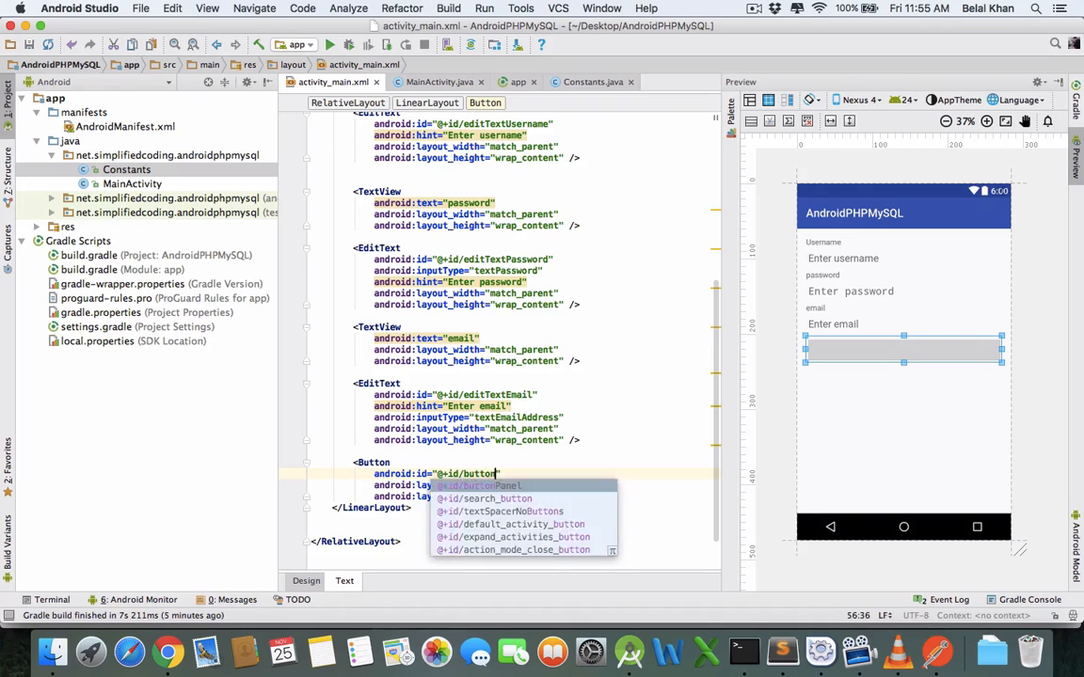
{"action": "type", "text": "Register"}
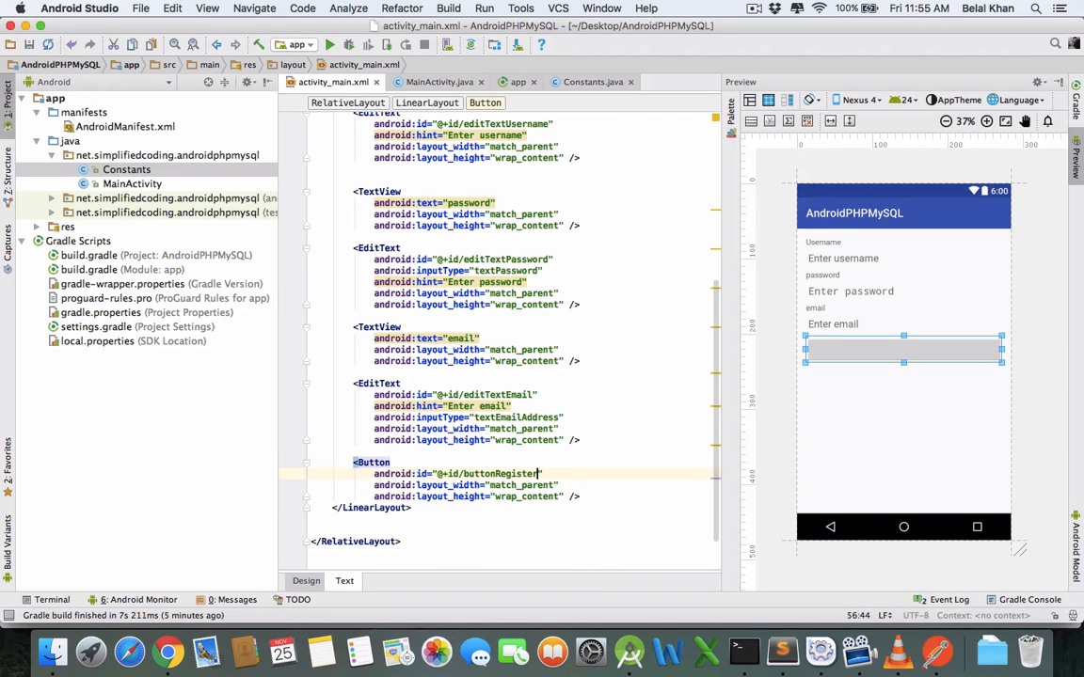
{"action": "type", "text": "android:text=\""}
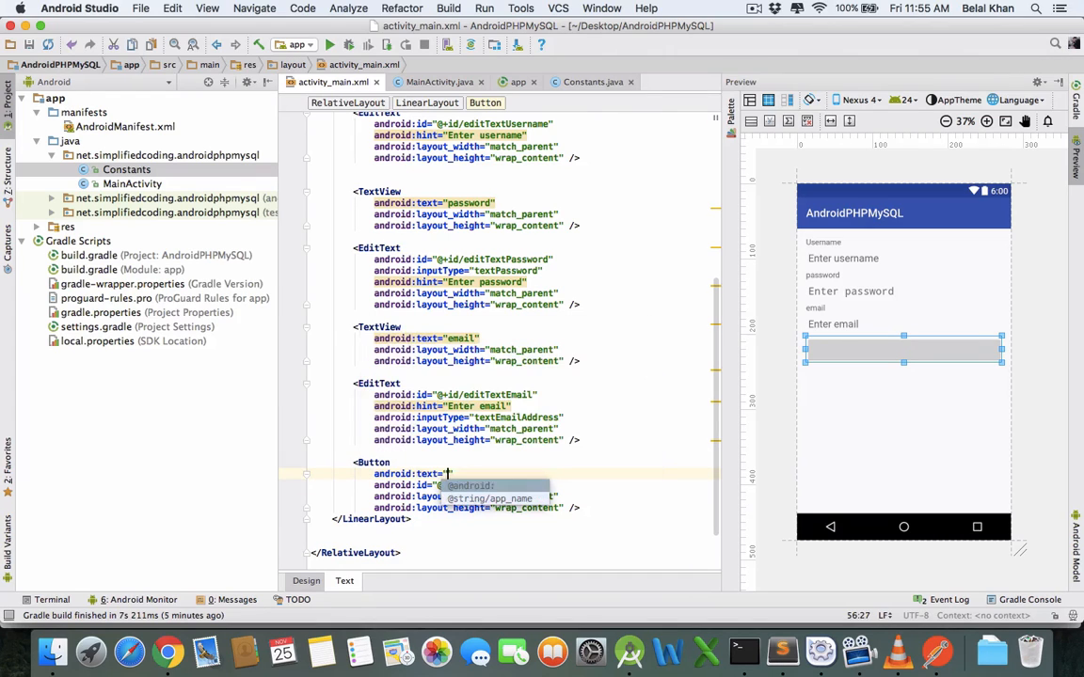
{"action": "type", "text": "Register User"}
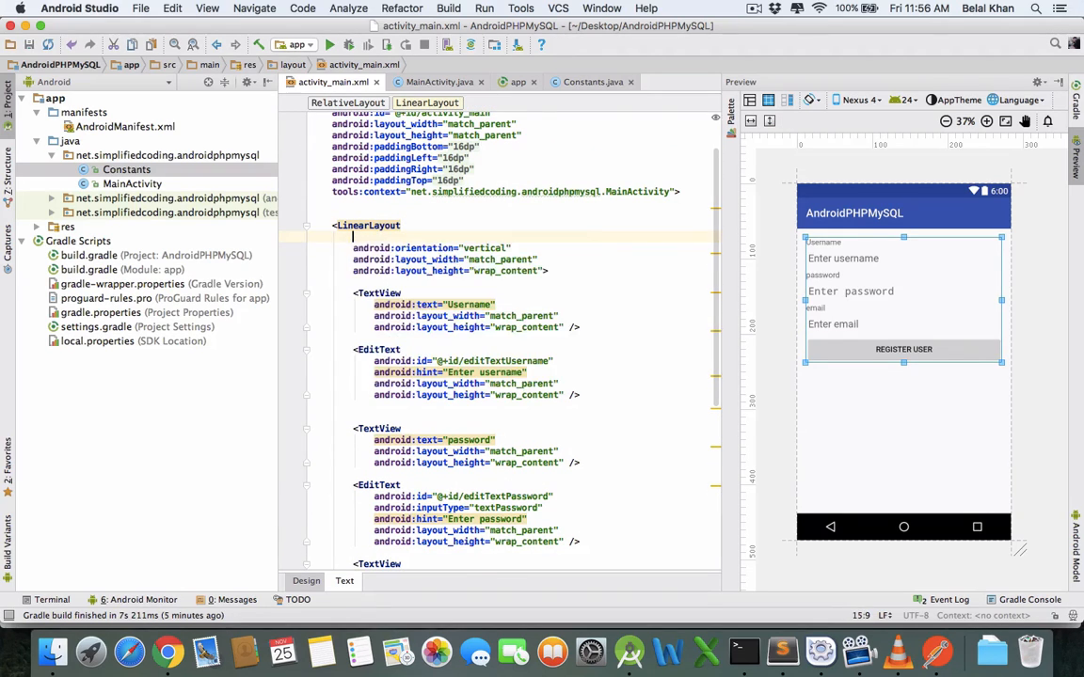
{"action": "type", "text": "android:layout_centerVertical=\"tru"}
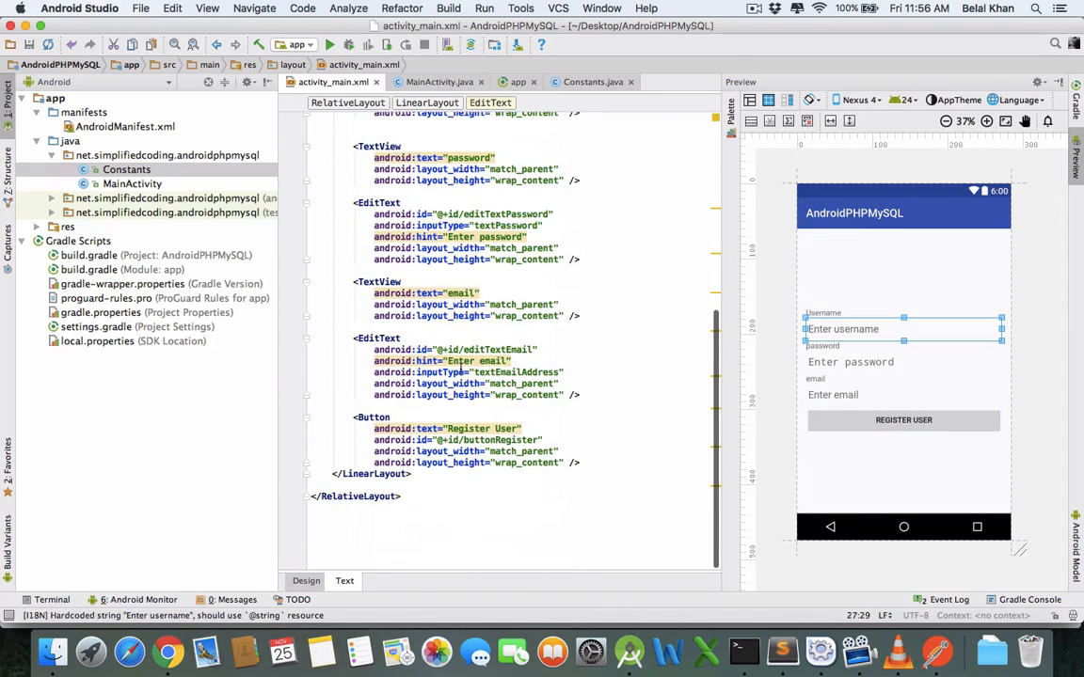
Add a TextView "Already Registered? Click Here to Login" with Large appearance and centred alignment
{"action": "left_click", "coordinate": [411, 474]}
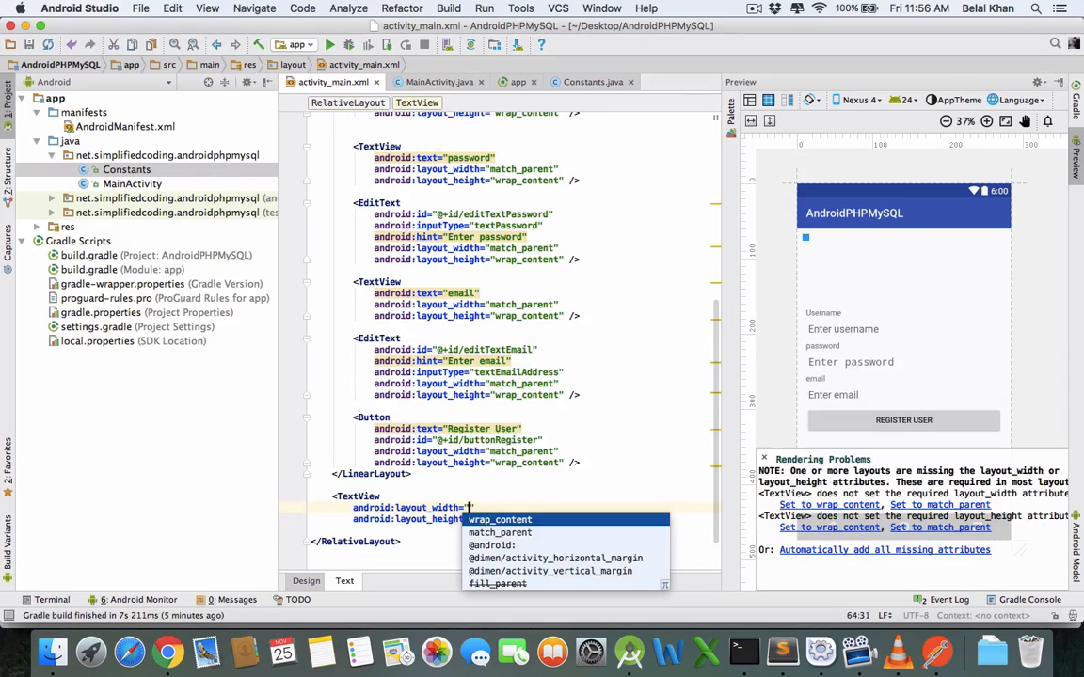
{"action": "left_click", "coordinate": [504, 544]}
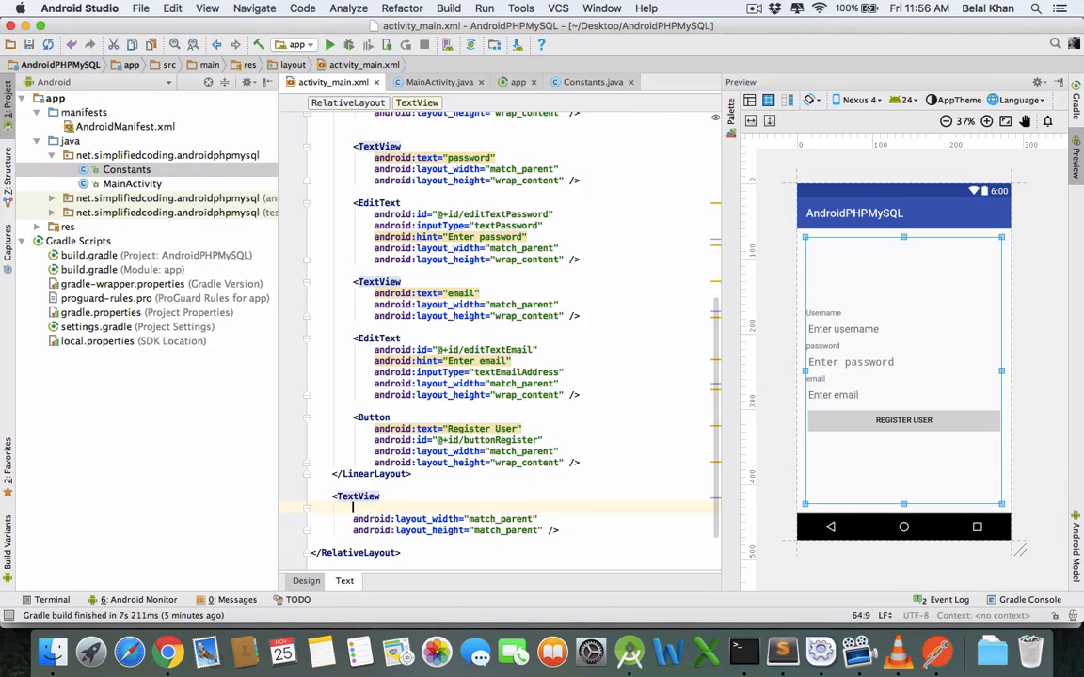
{"action": "type", "text": "text=\"Already Registered?"}
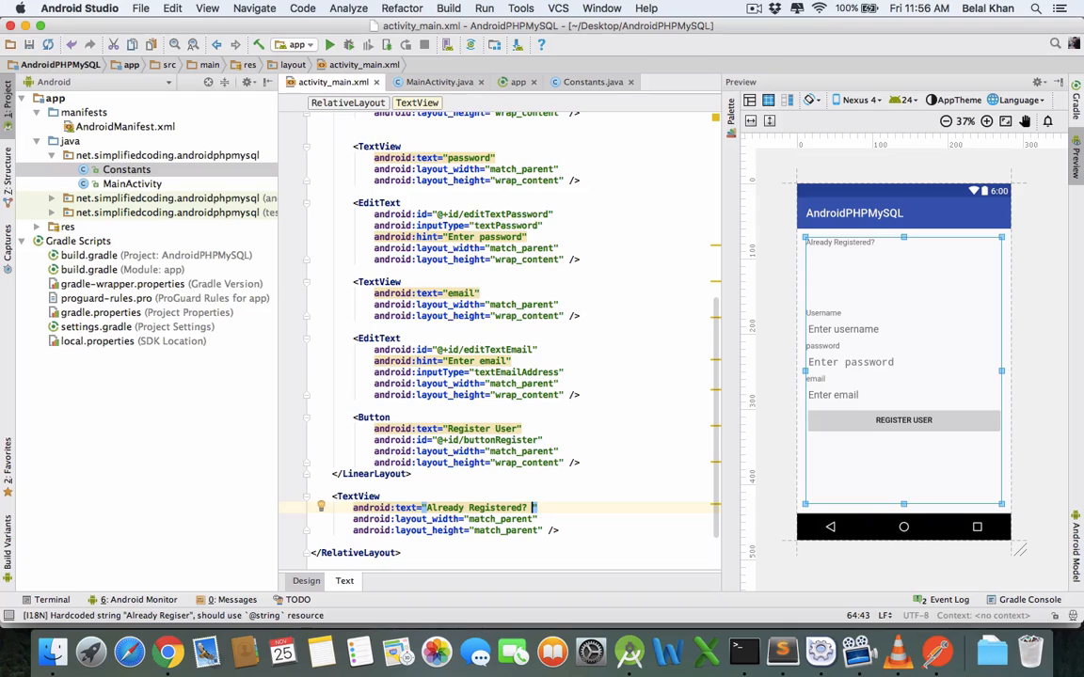
{"action": "type", "text": "\\n Click"}
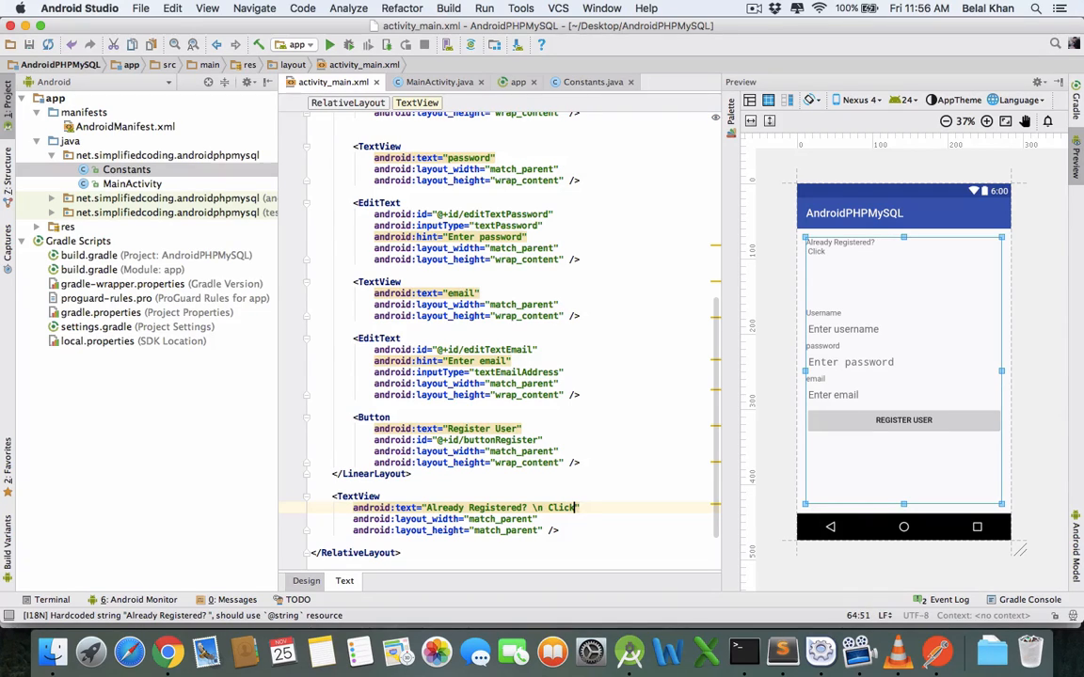
{"action": "type", "text": "Here to Login"}
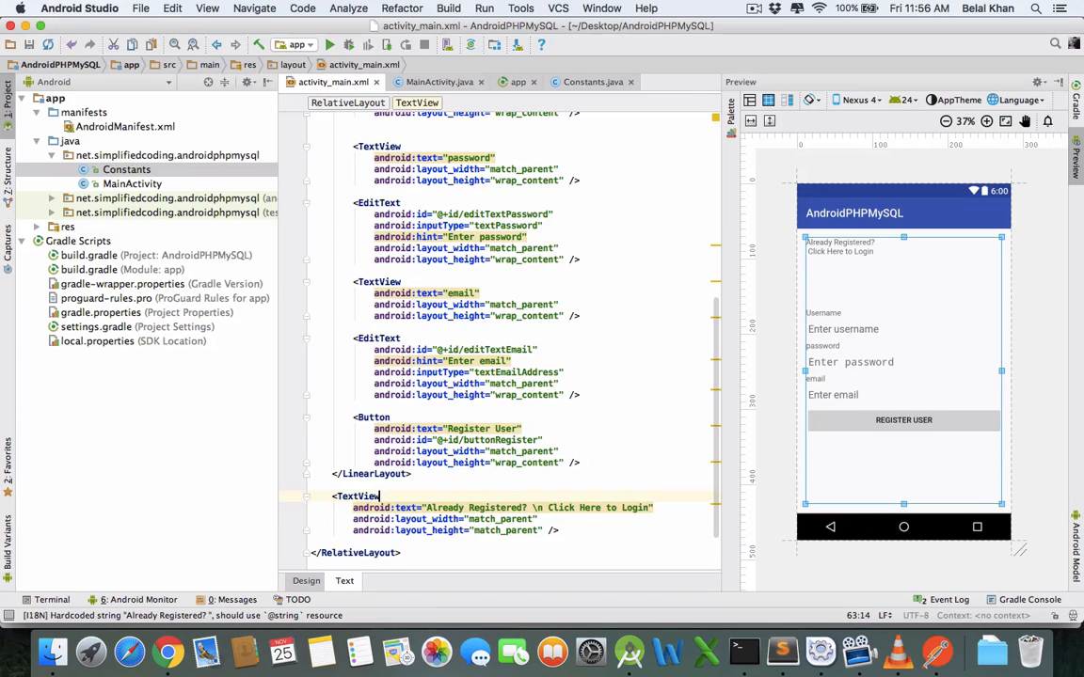
{"action": "type", "text": "ali"}
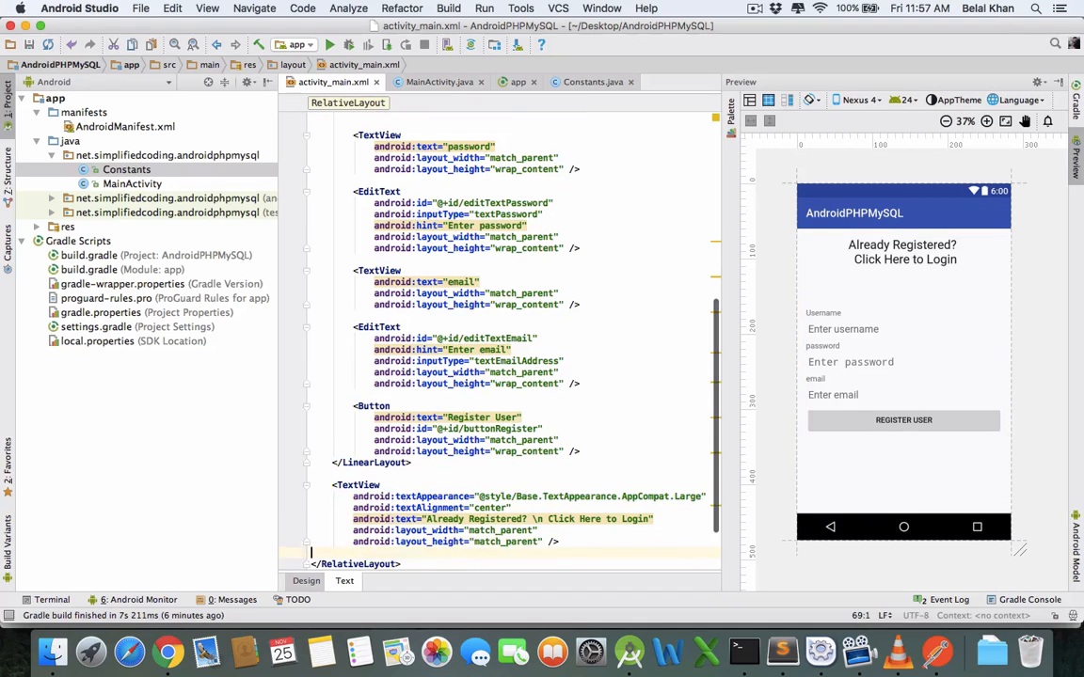
Give the form LinearLayout the id @+id/linearLayout
{"action": "left_click", "coordinate": [358, 485]}
{"action": "type", "text": "android:id=\""}
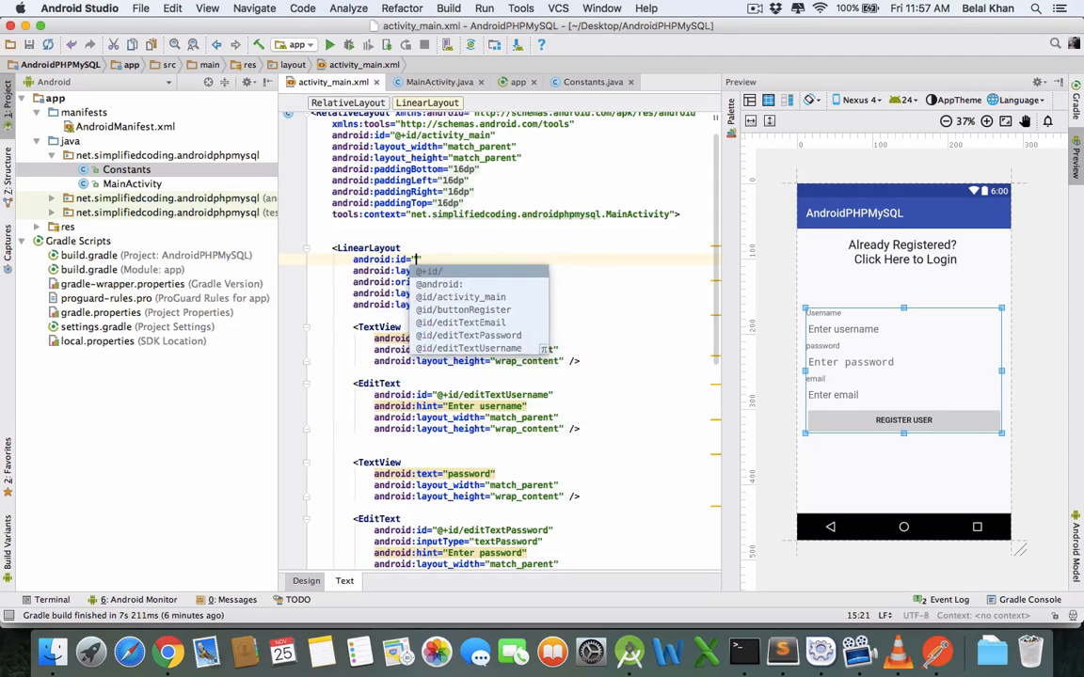
{"action": "type", "text": "@+id/linearLayout"}
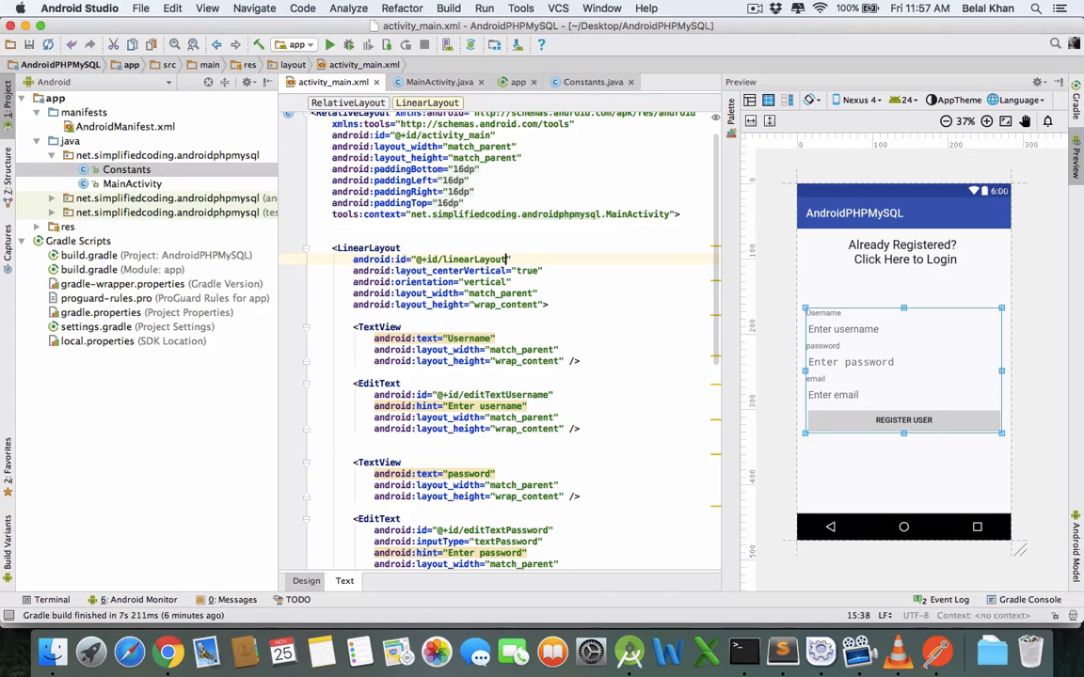
{"action": "scroll", "scroll_direction": "down", "scroll_amount": 3}
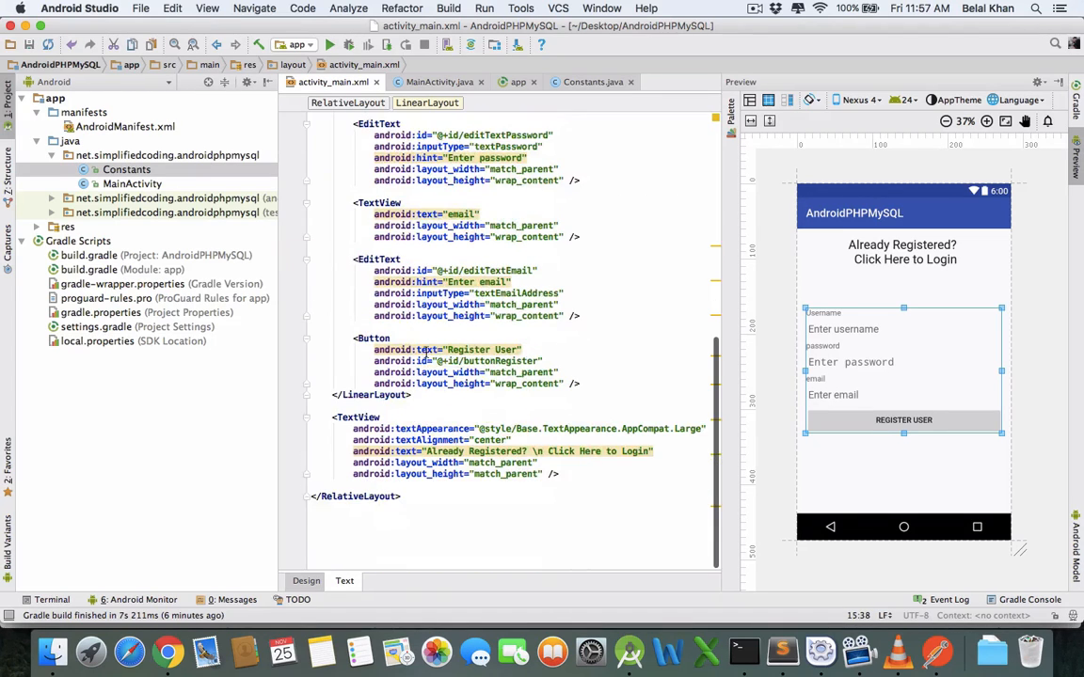
{"action": "type", "text": "be"}
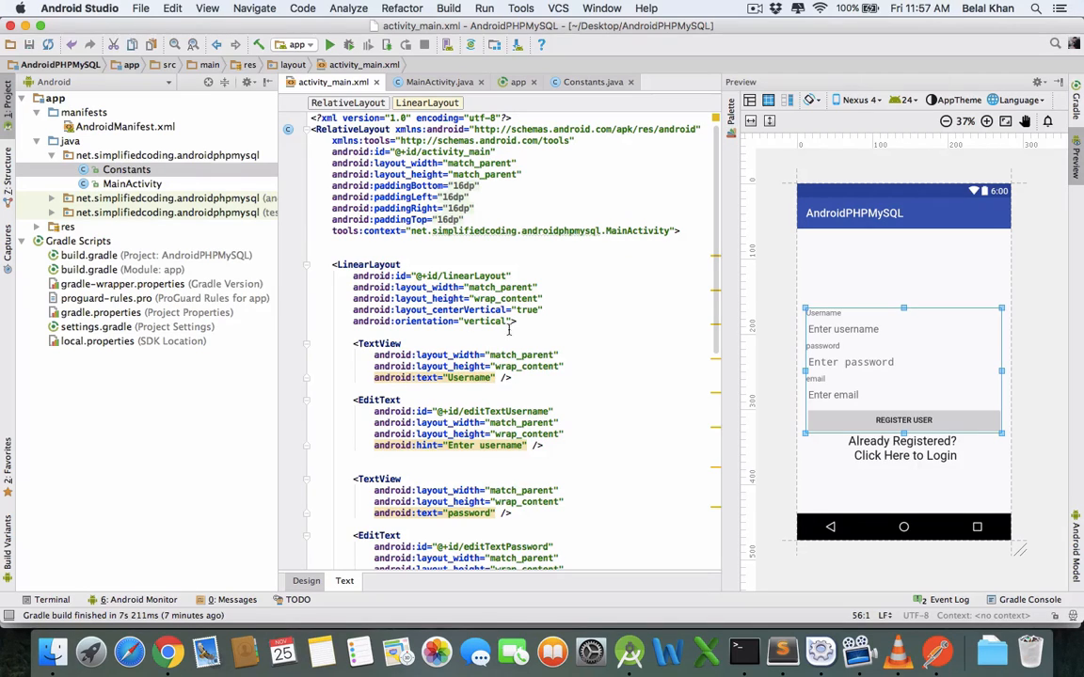
{"action": "left_click", "coordinate": [754, 8]}
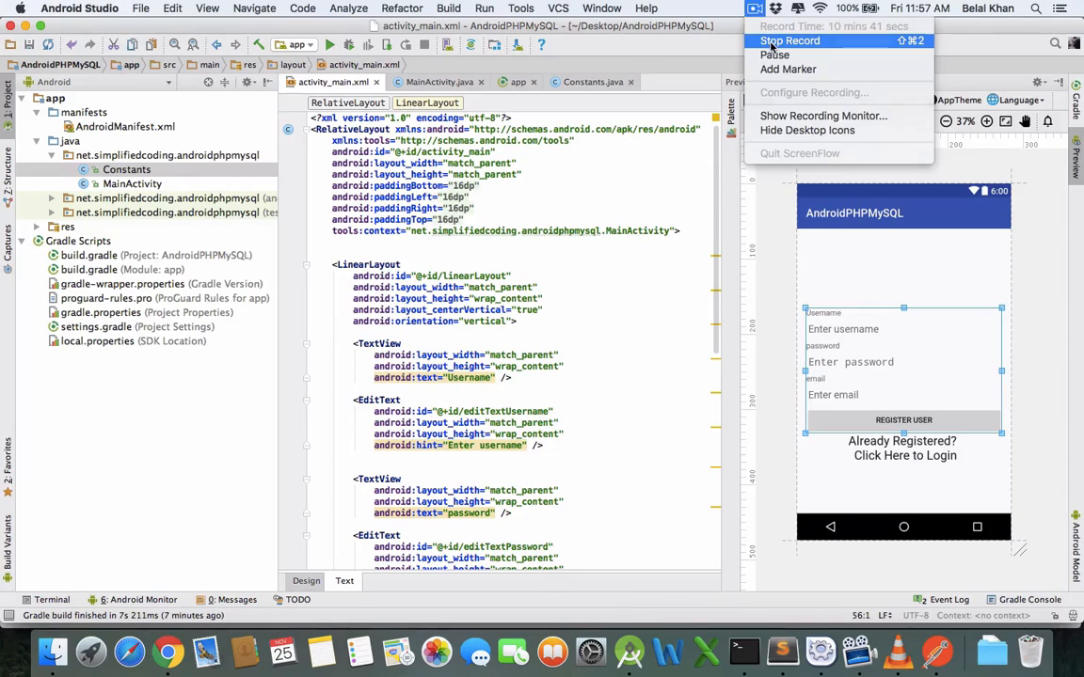